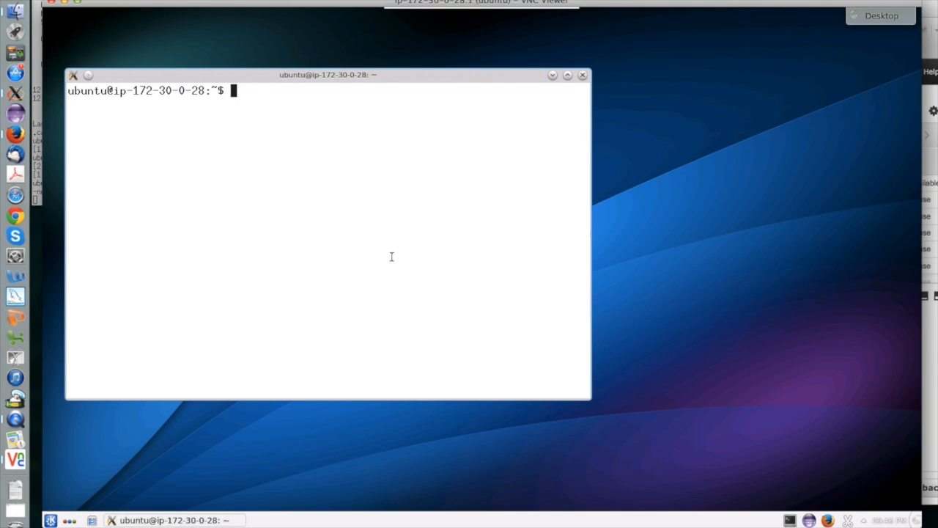
- Run df to list the mounted filesystems on the instance
text(df)
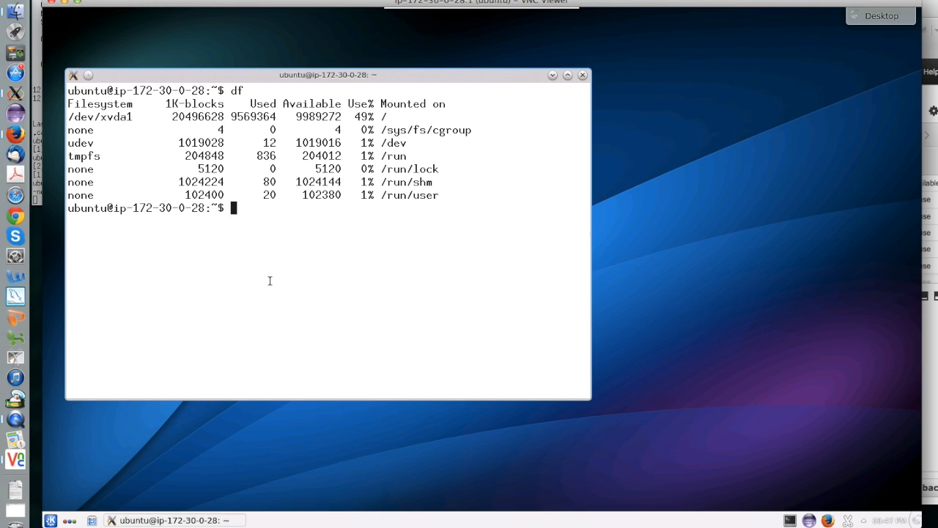
mouse_move(461, 204)
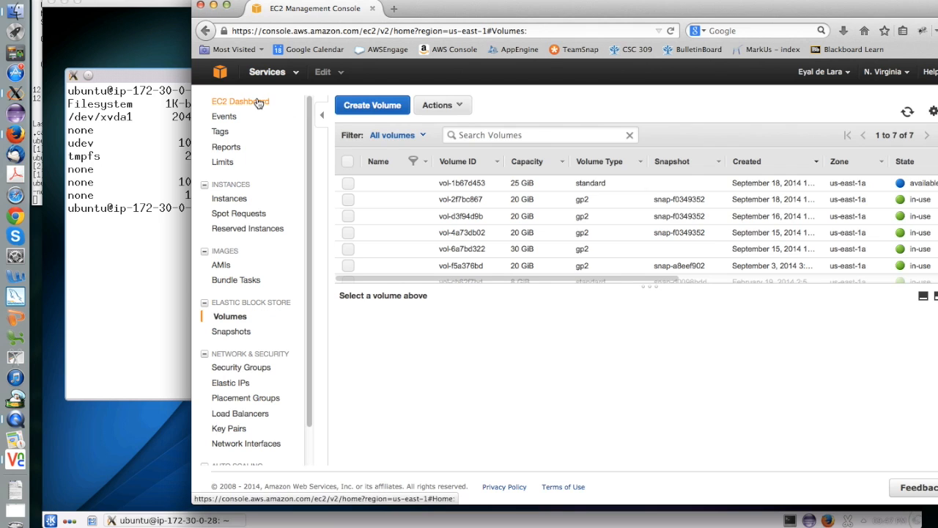
- From the Volumes list, start a new volume and enter its size
click(240, 101)
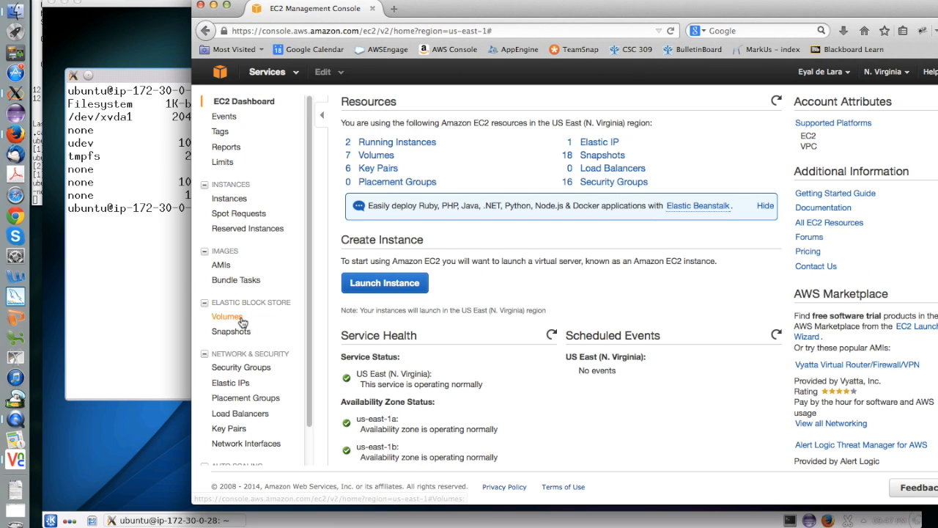
click(226, 317)
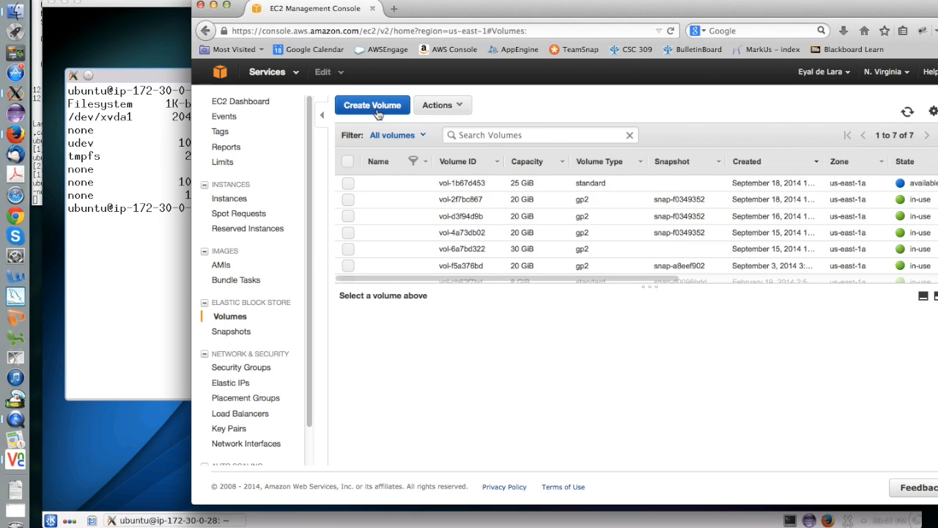
click(373, 105)
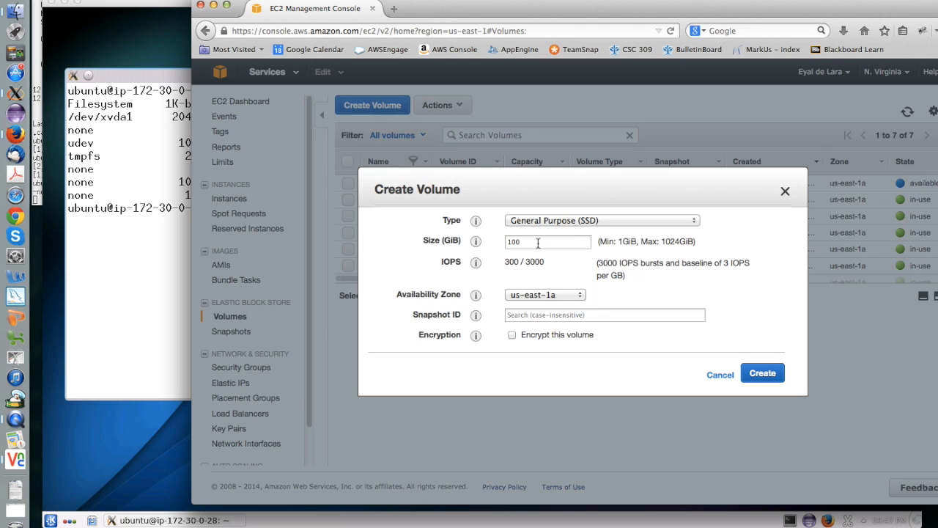
text(1)
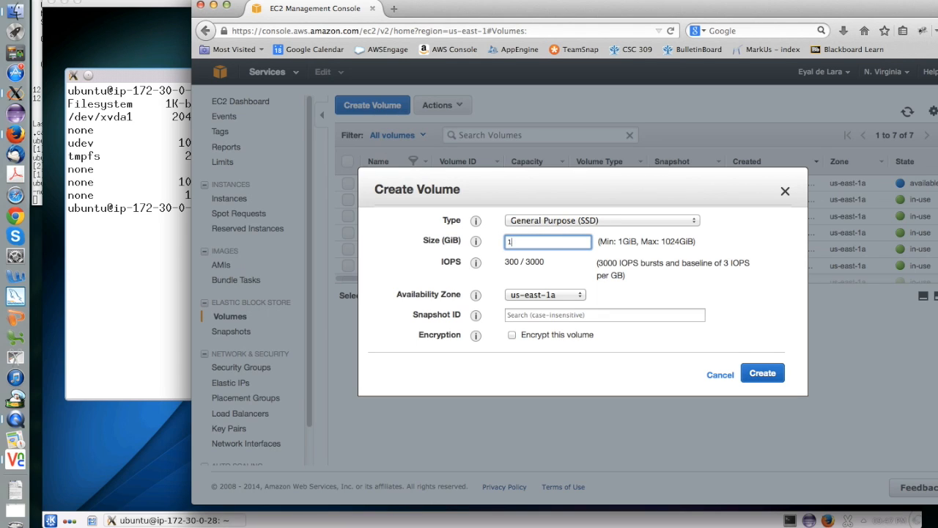
- Choose the Magnetic type, create the 10 GiB volume and select it in the list
click(601, 220)
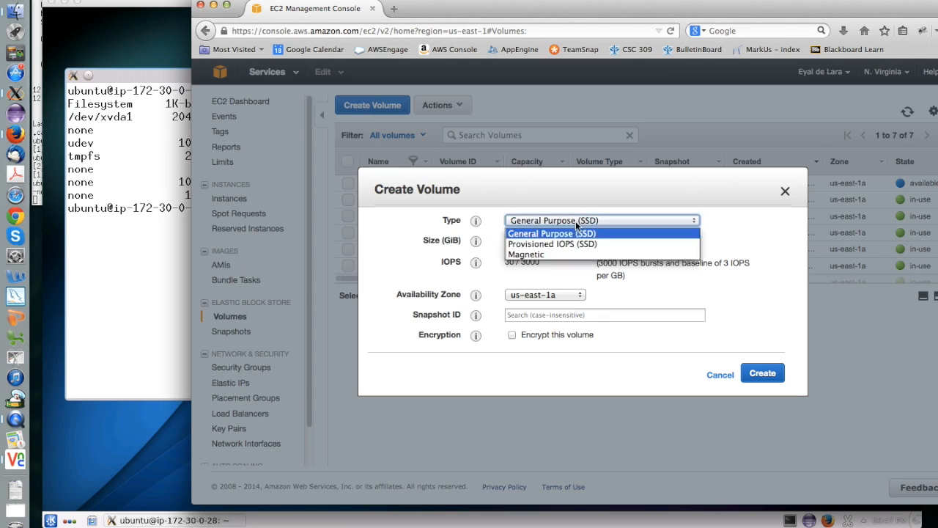
click(526, 254)
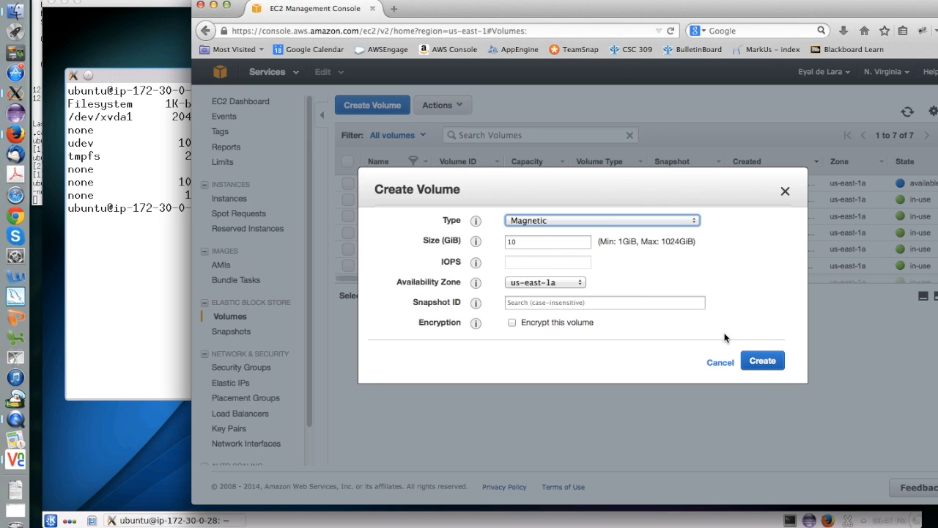
click(763, 360)
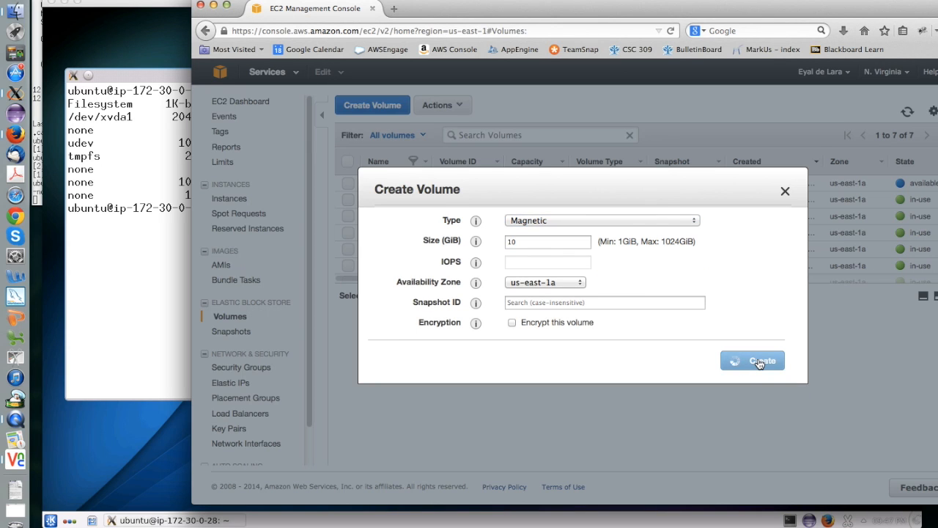
click(752, 361)
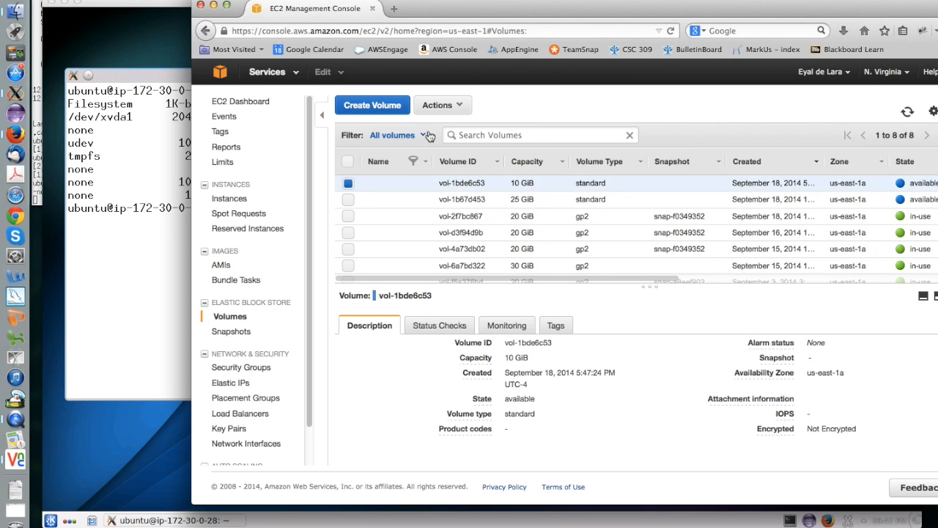
- Attach the 10 GiB volume to the instance as device /dev/sdf
click(443, 106)
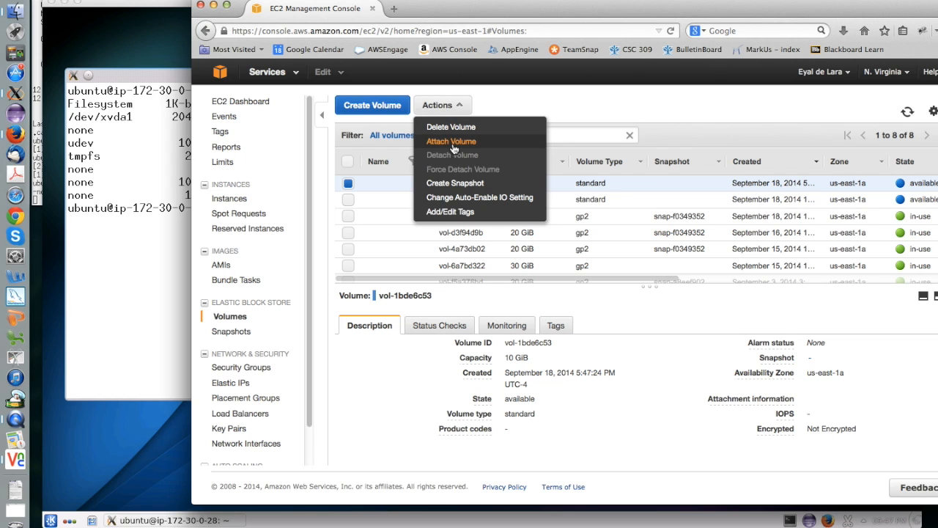
click(452, 141)
text(i-8869e863)
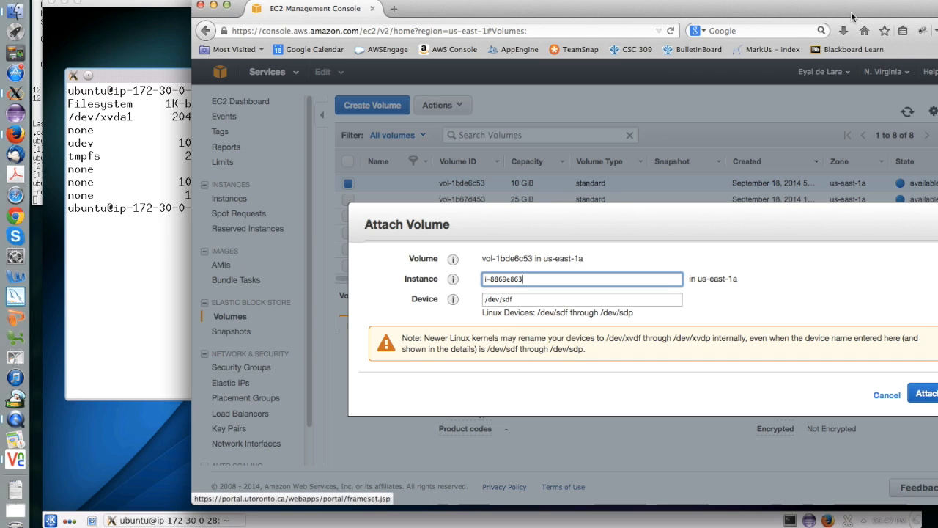
click(851, 387)
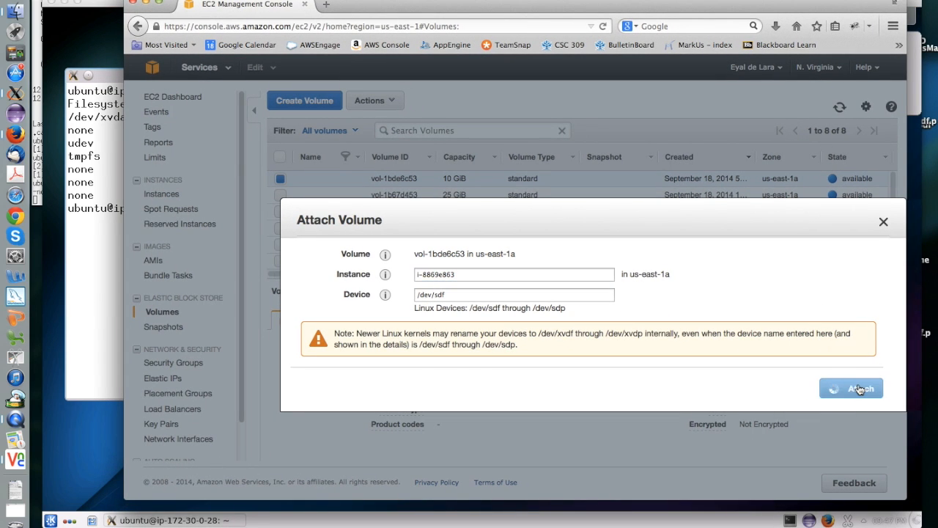
click(850, 387)
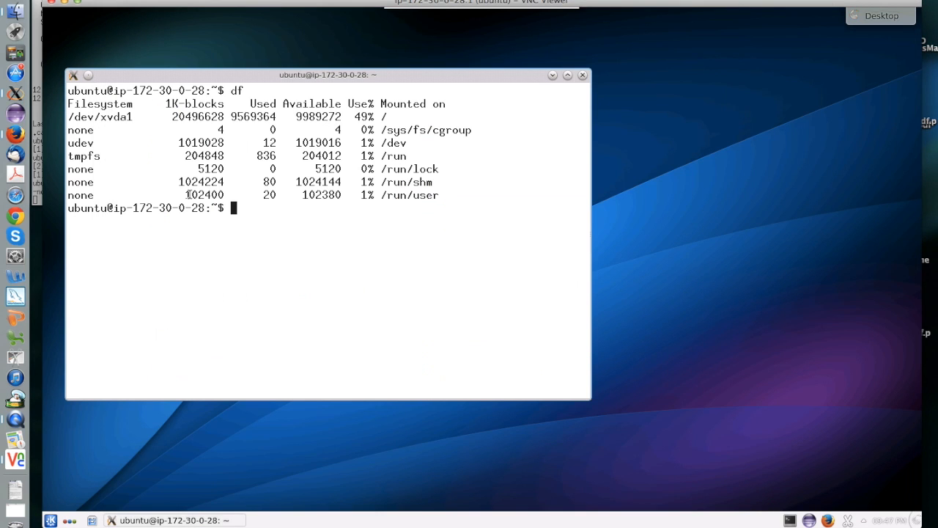
- Run df and list /dev/xv* to find the new /dev/xvdf device
text(df)
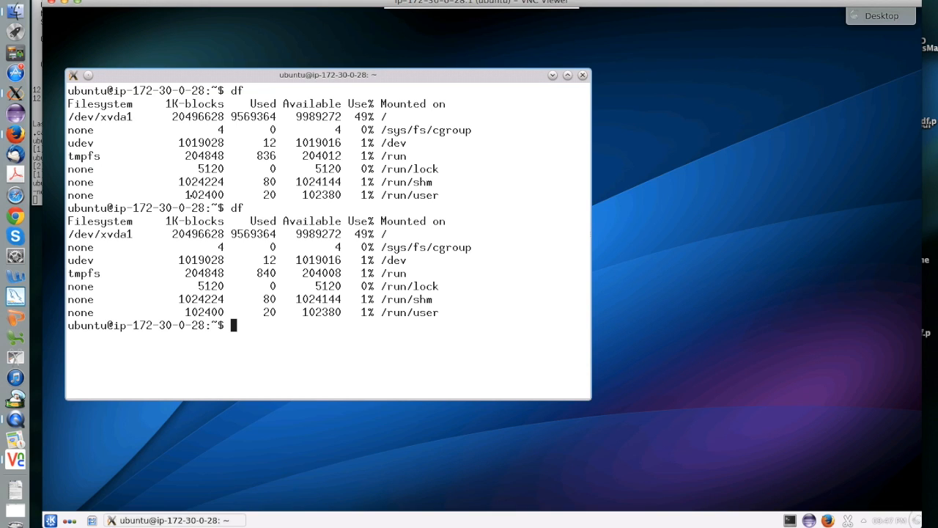
text(ls /)
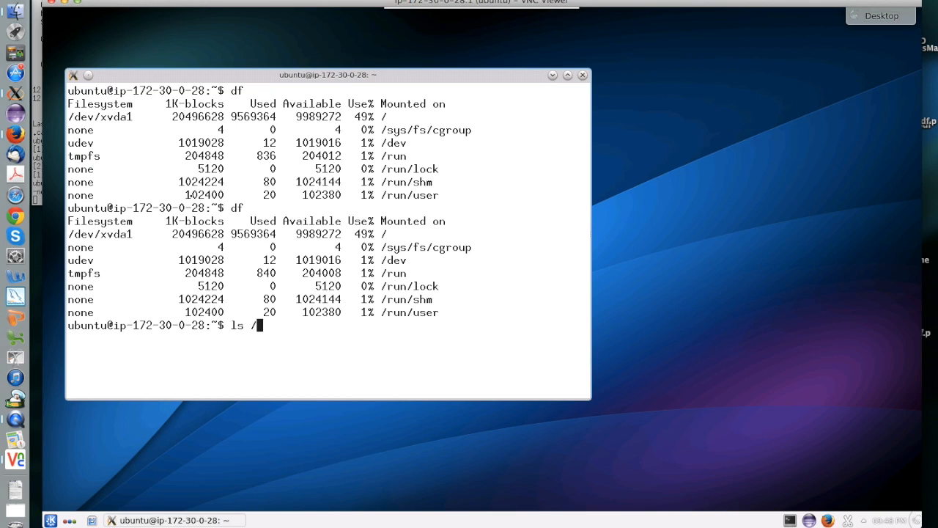
text(dev/xv*)
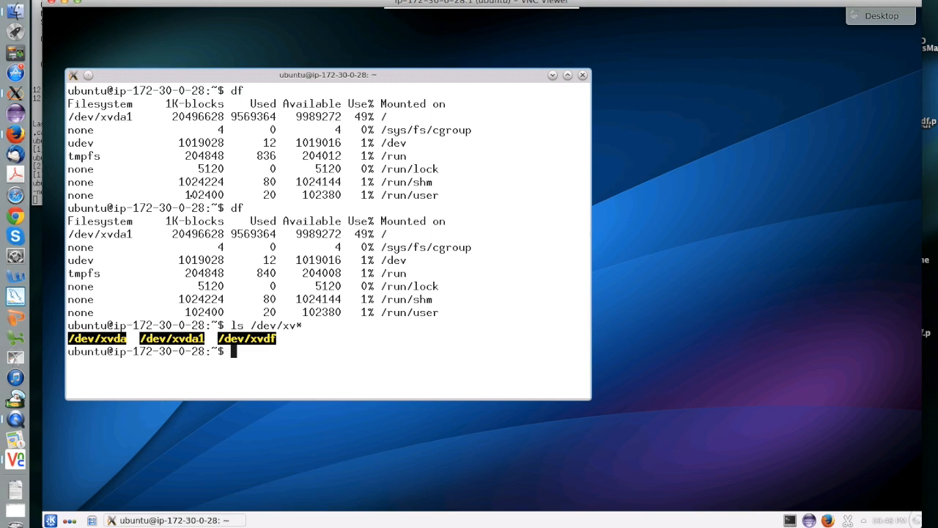
text(sudo mkdir)
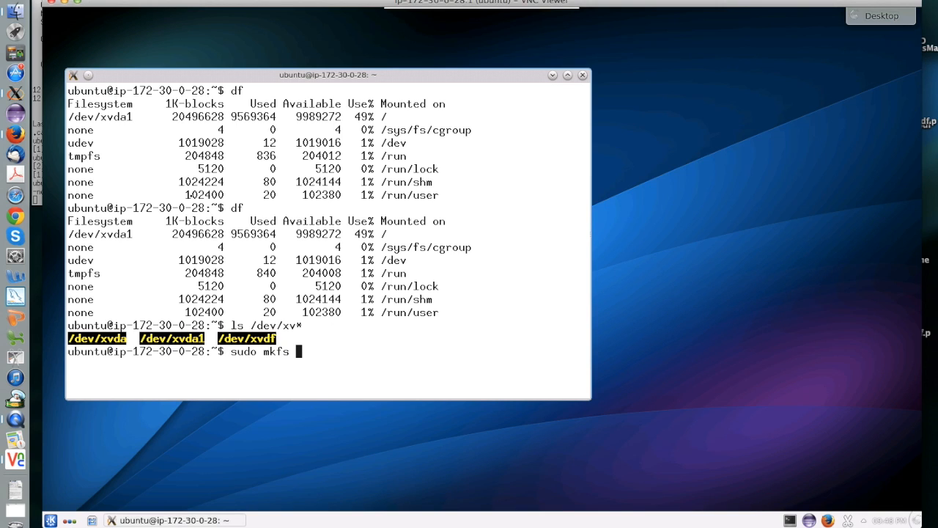
- Format /dev/xvdf as ext4 with sudo mkfs -t ext4
text(-t ex)
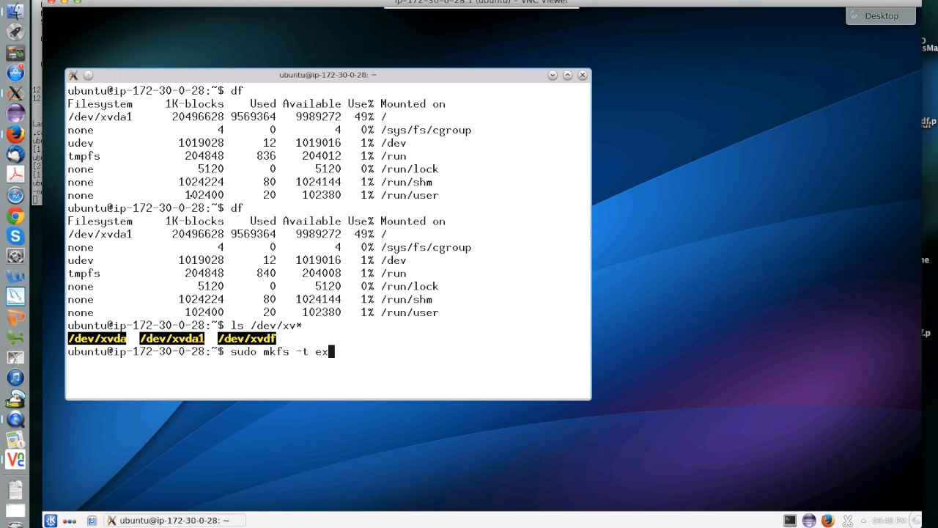
text(t4 /)
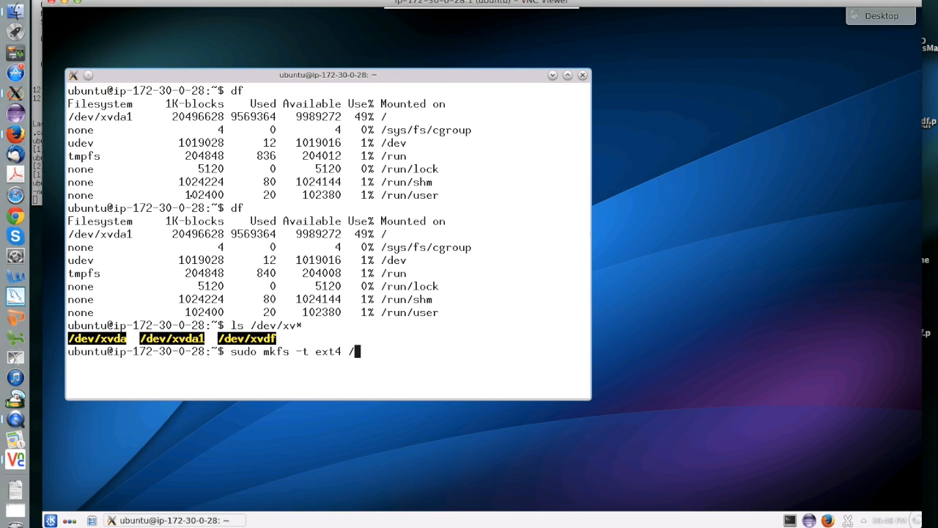
text(dev/)
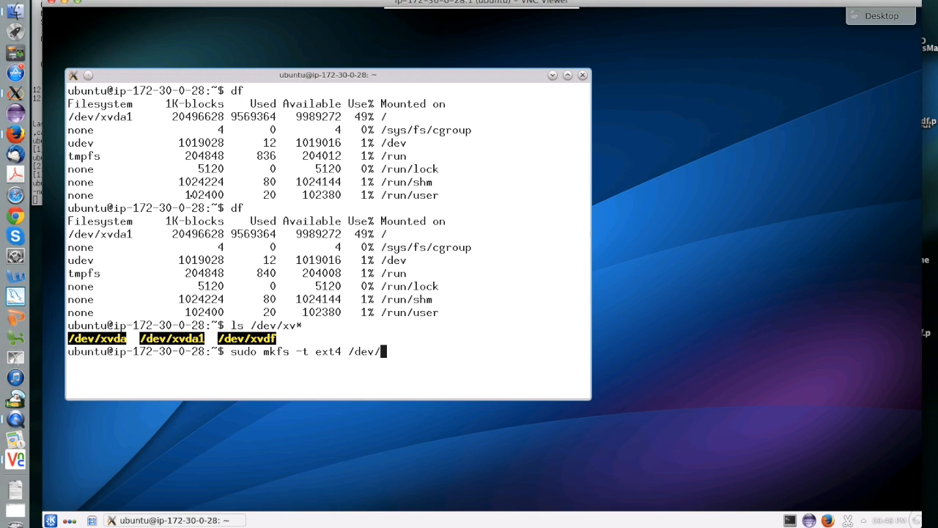
text(xv)
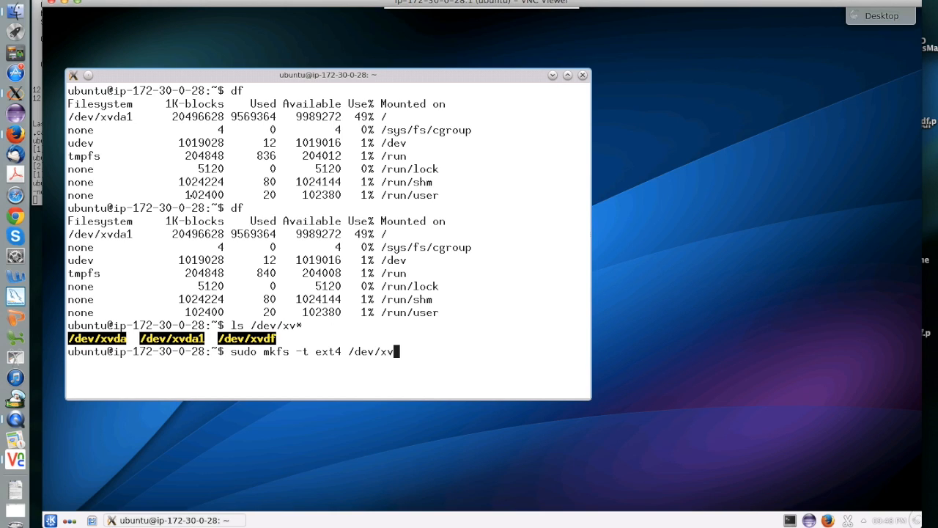
text(df)
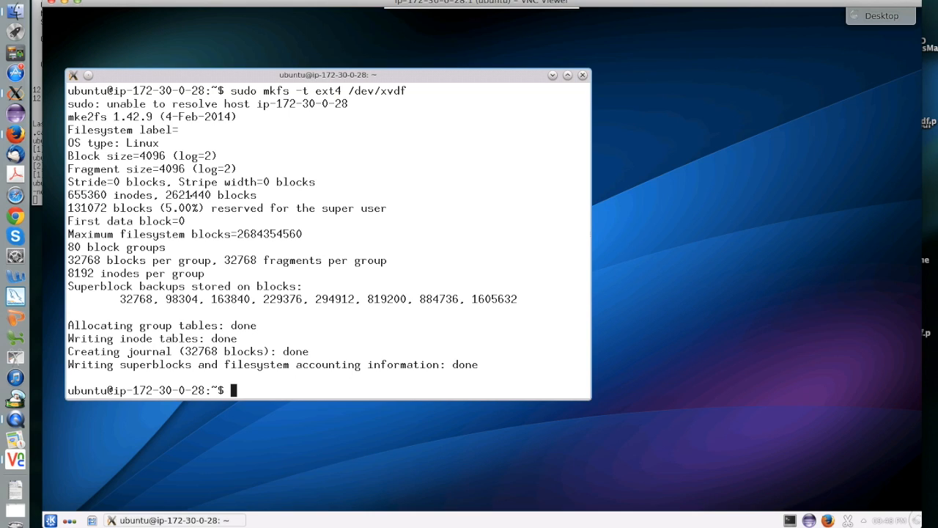
- Run sudo mkdir /persistent, which reports the directory already exists
text(sudo mkdir)
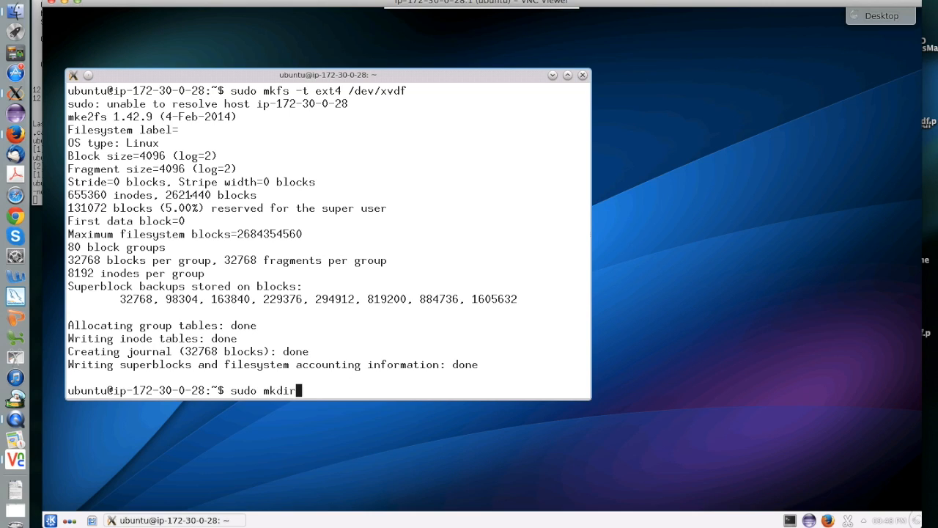
text(/)
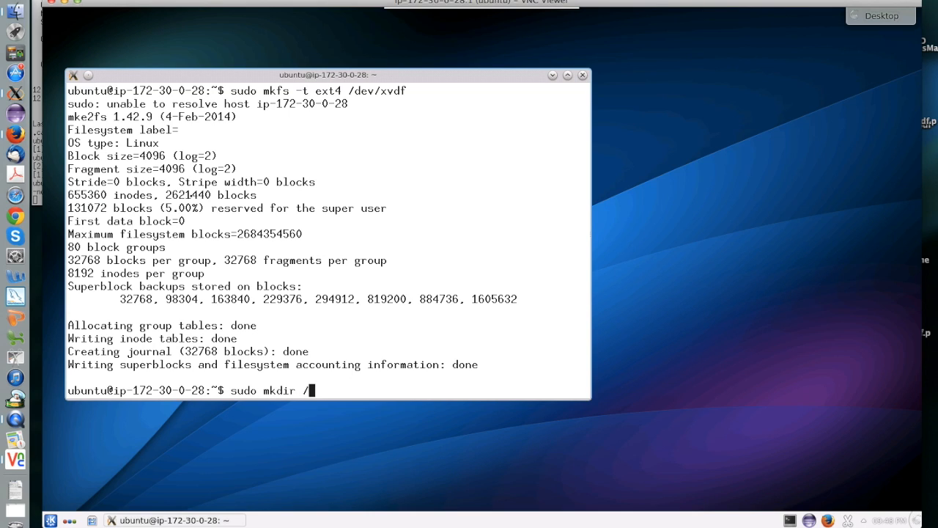
text(persistent)
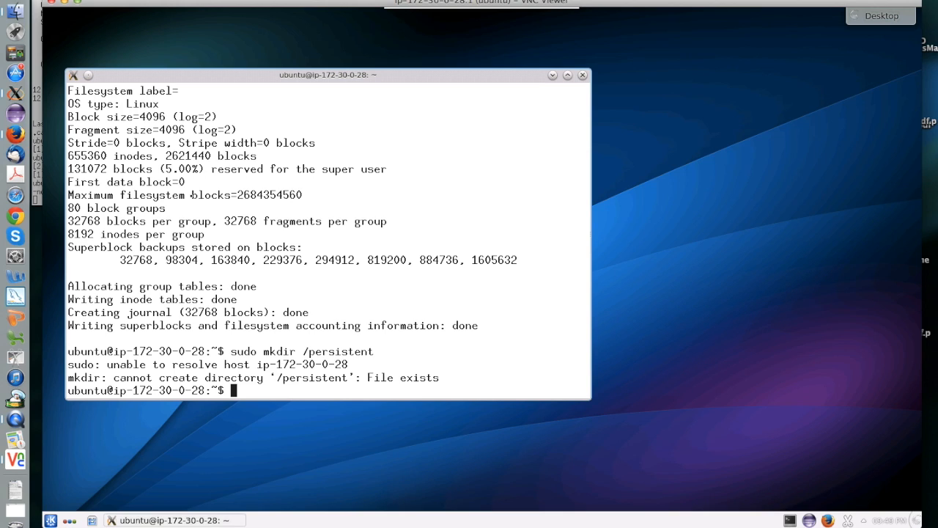
text(sudo)
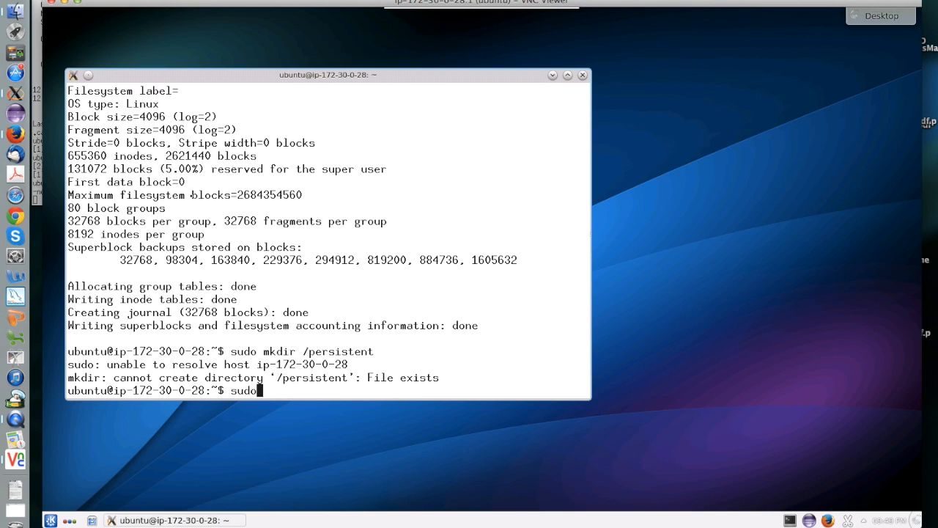
text(mount)
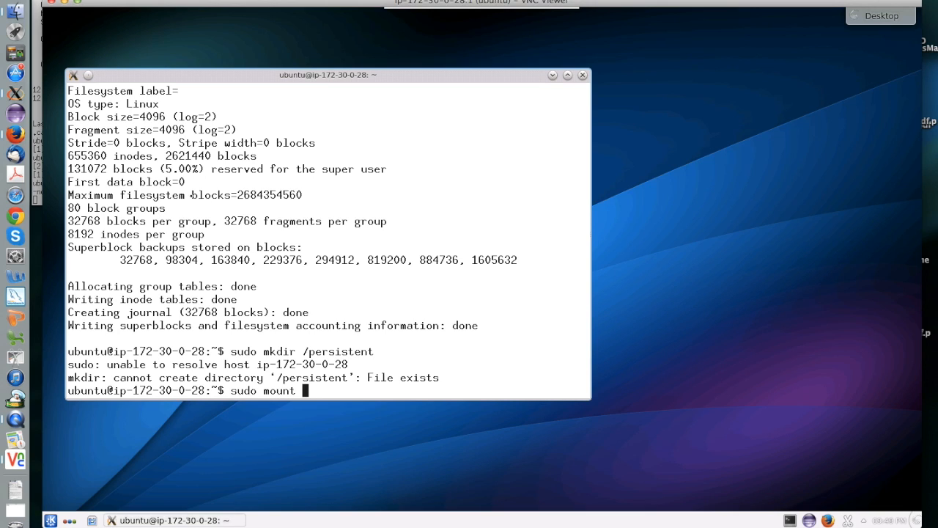
- Mount /dev/xvdf at /persistent with sudo mount -t ext4 and check the result
text(-t ext4)
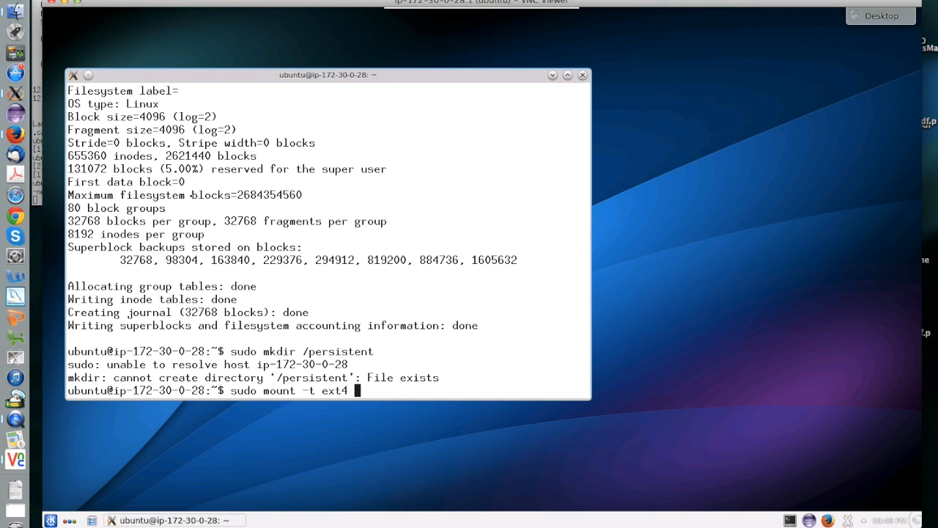
text(/dev/)
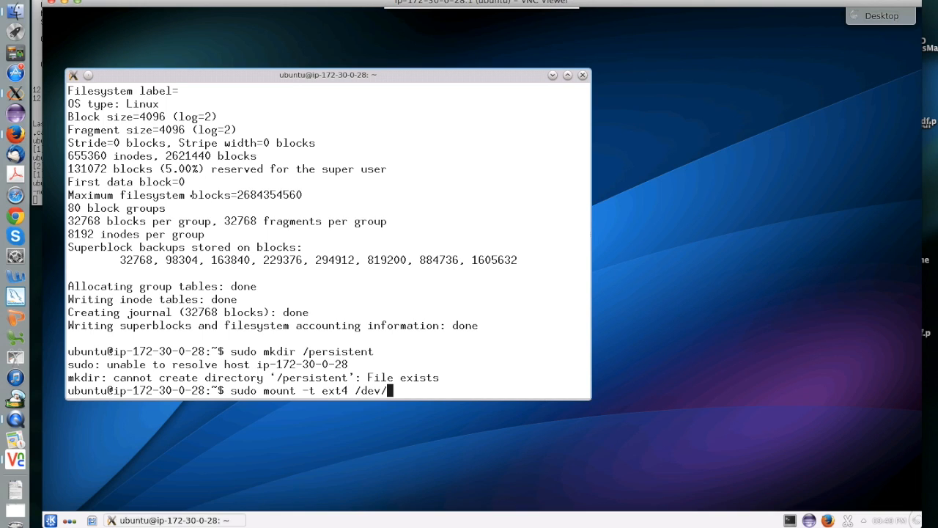
text(xvd)
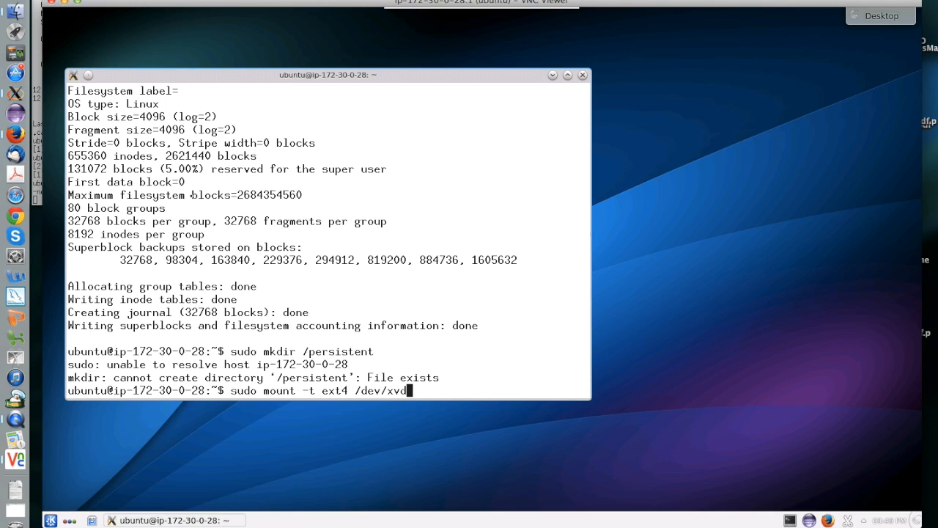
text(/persistent/)
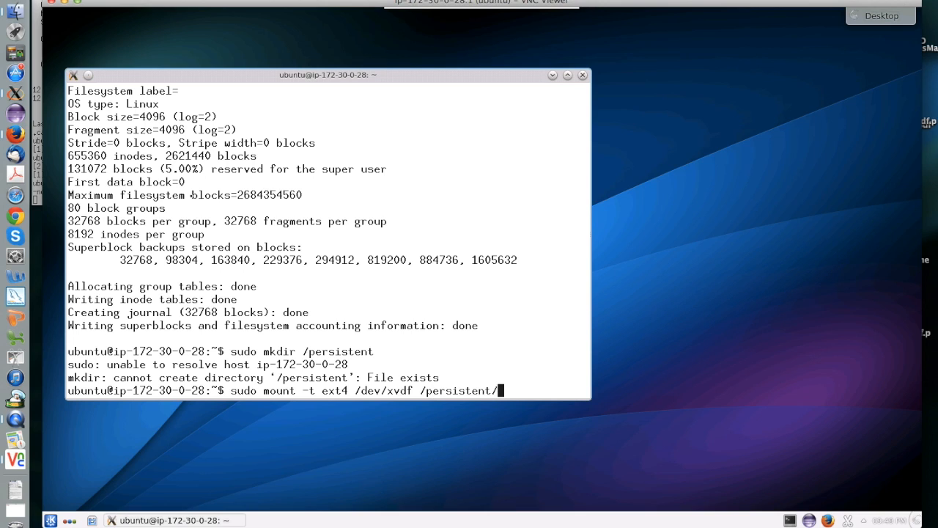
key(BackSpace)
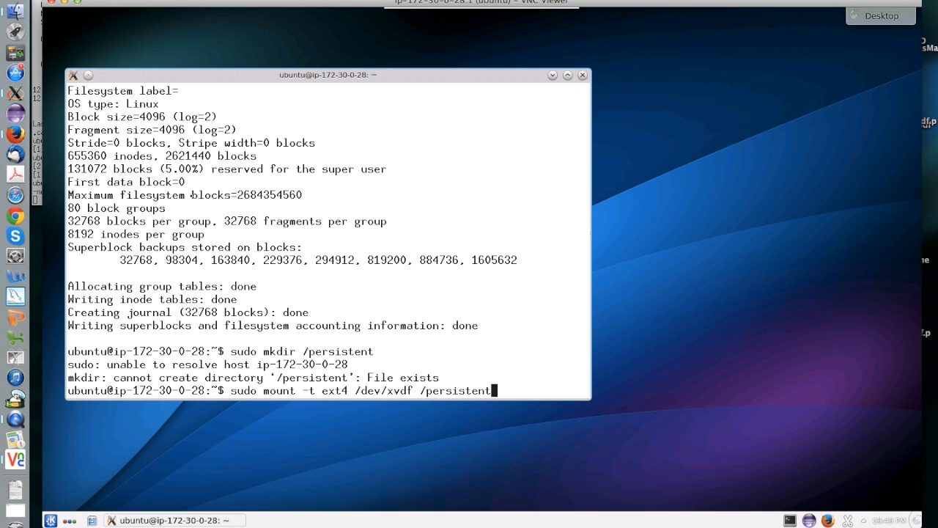
key(Return)
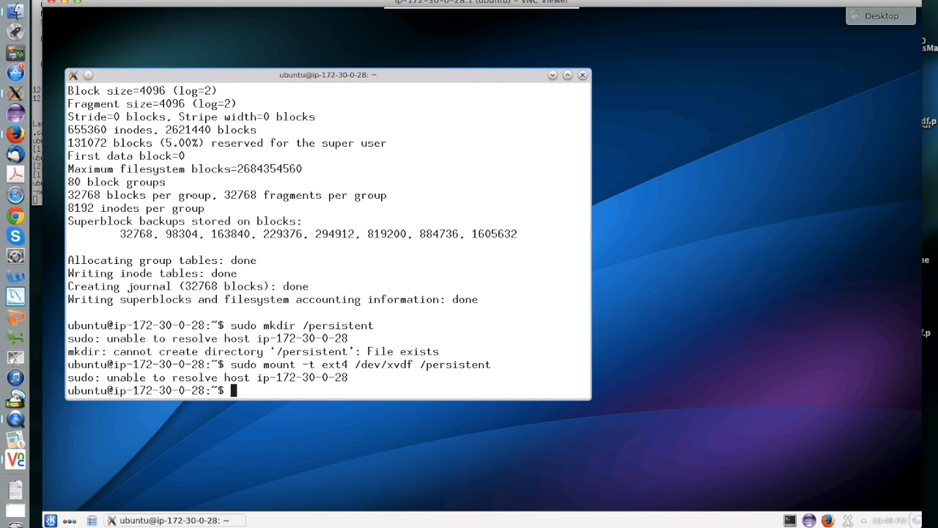
text(df)
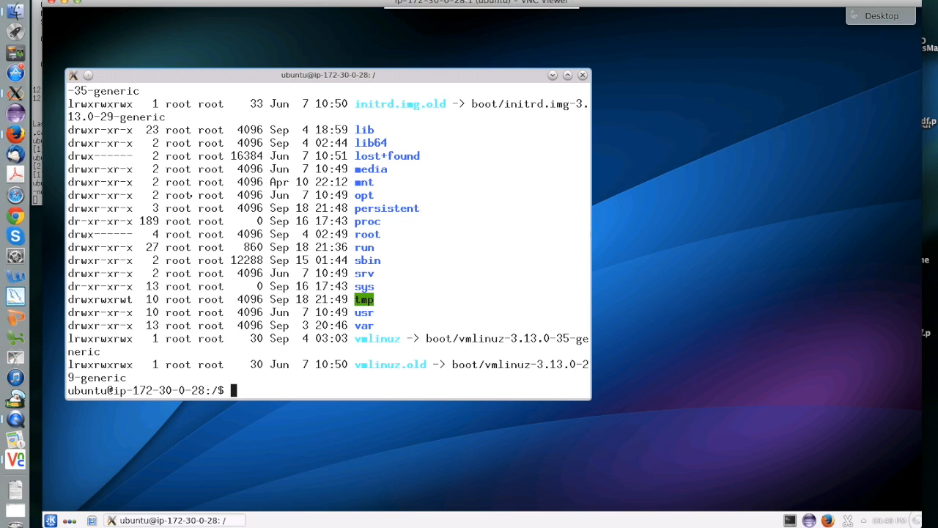
- Change ownership of persistent to ubuntu.ubuntu with sudo chown
text(sudo chown)
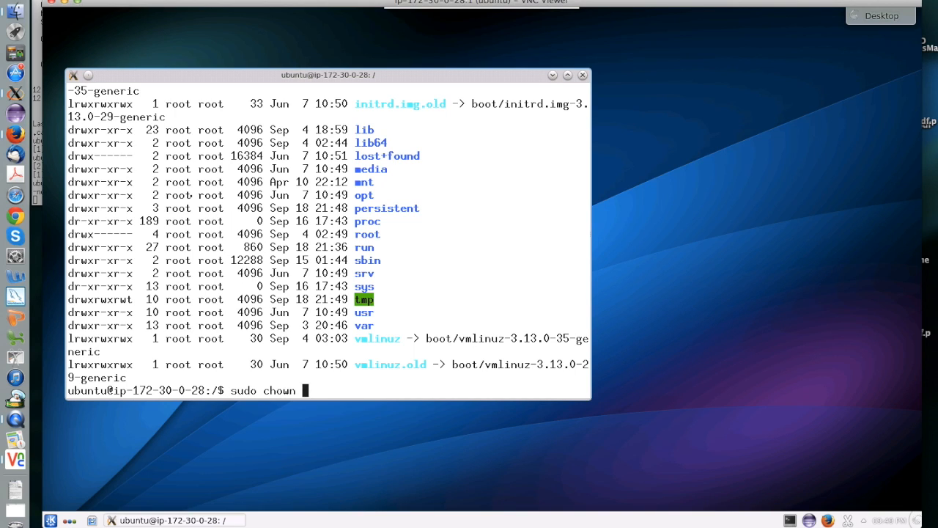
text(ubun)
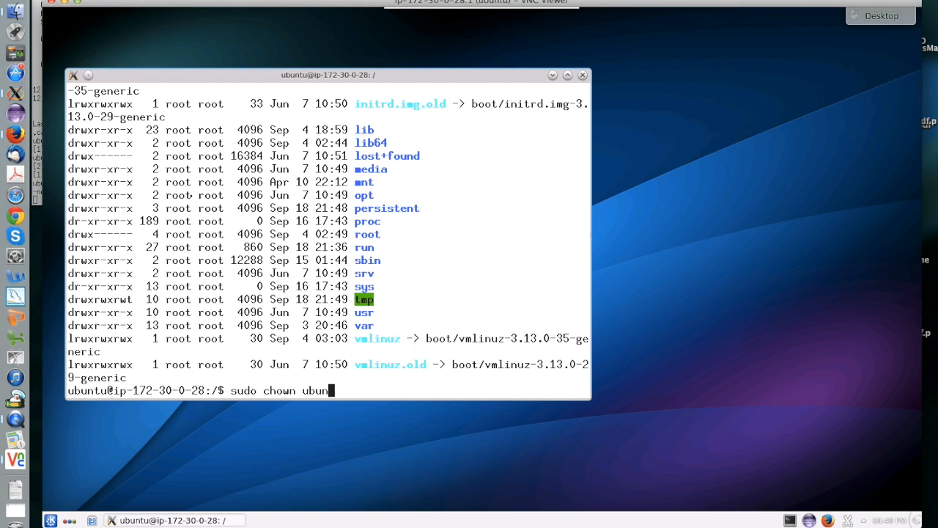
text(tu.)
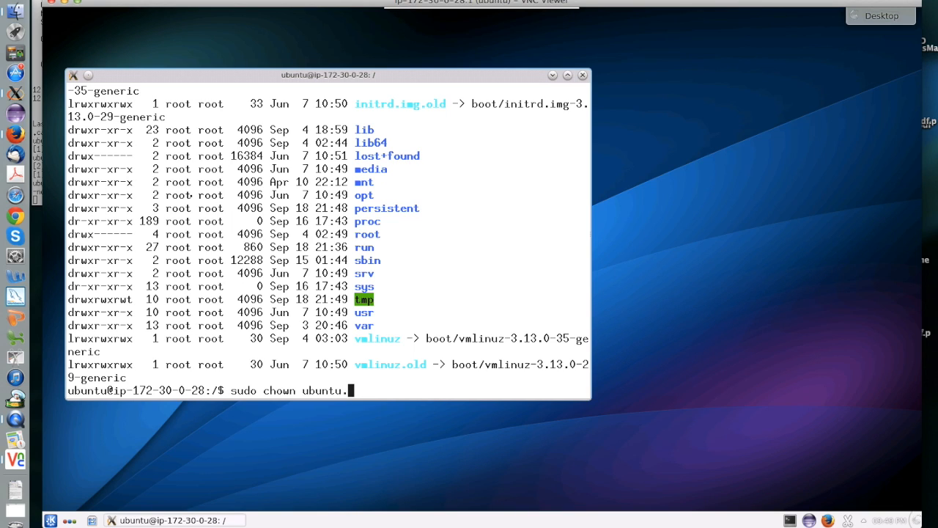
text(ubuntu)
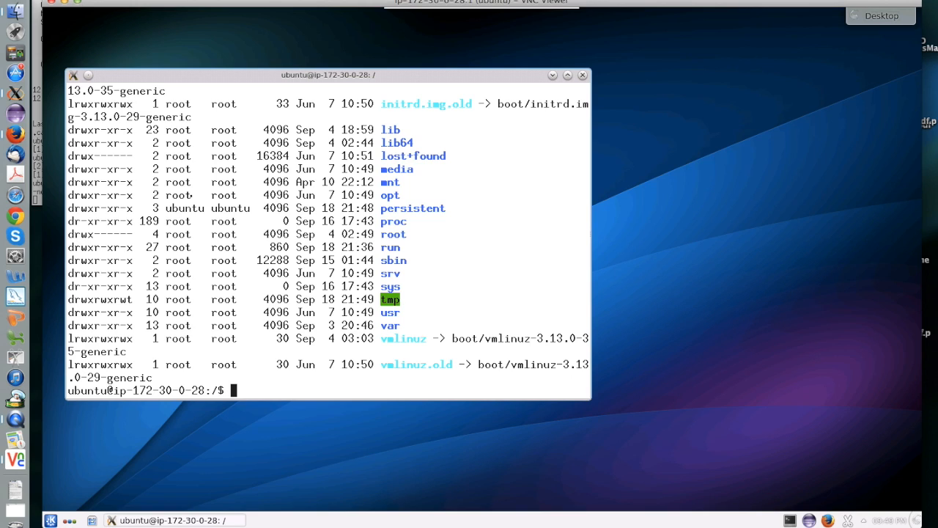
- Copy /var/www/html/* into persistent recursively and enter the directory to list it
text(cp -r /)
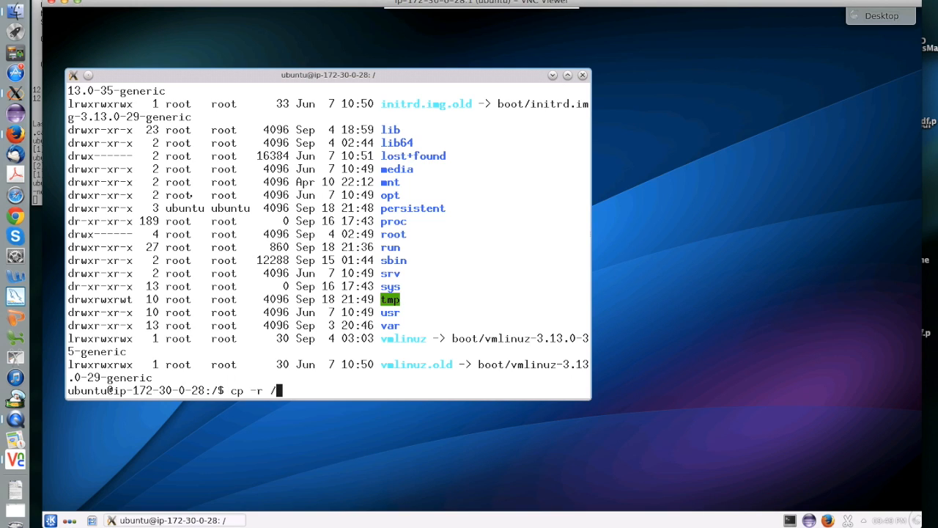
text(var/ww)
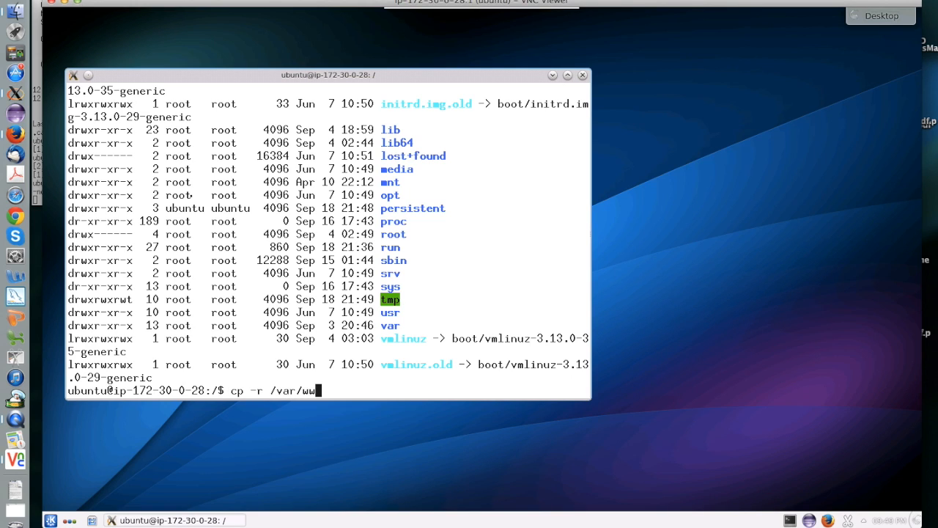
text(w/)
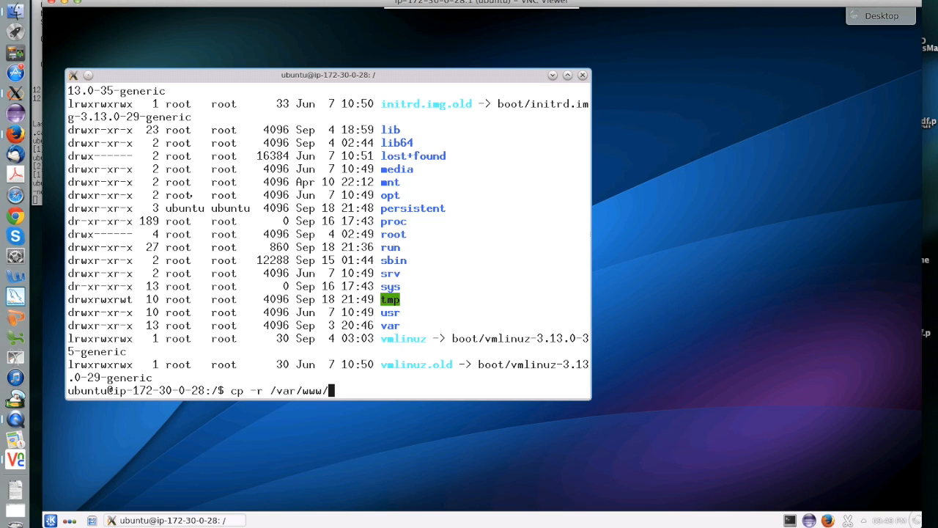
text(html/* persistent/)
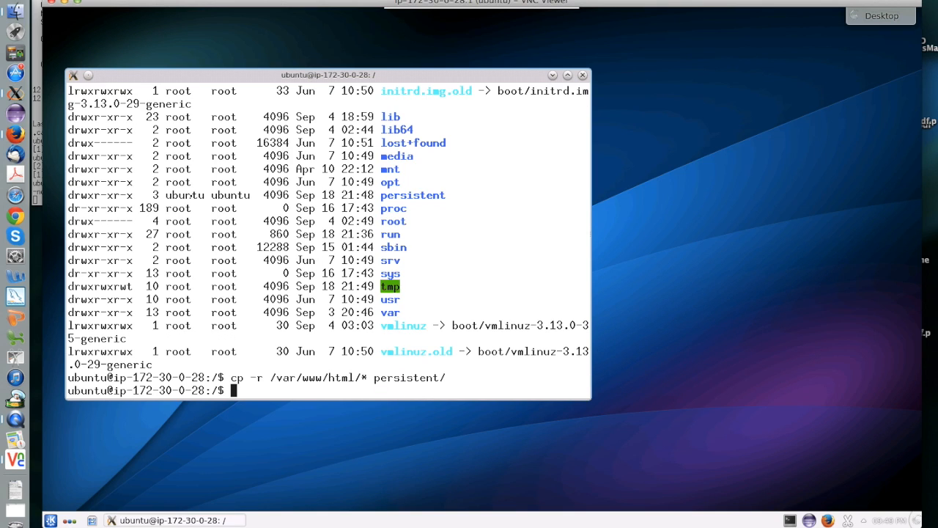
text(cd persistent/)
text(ls)
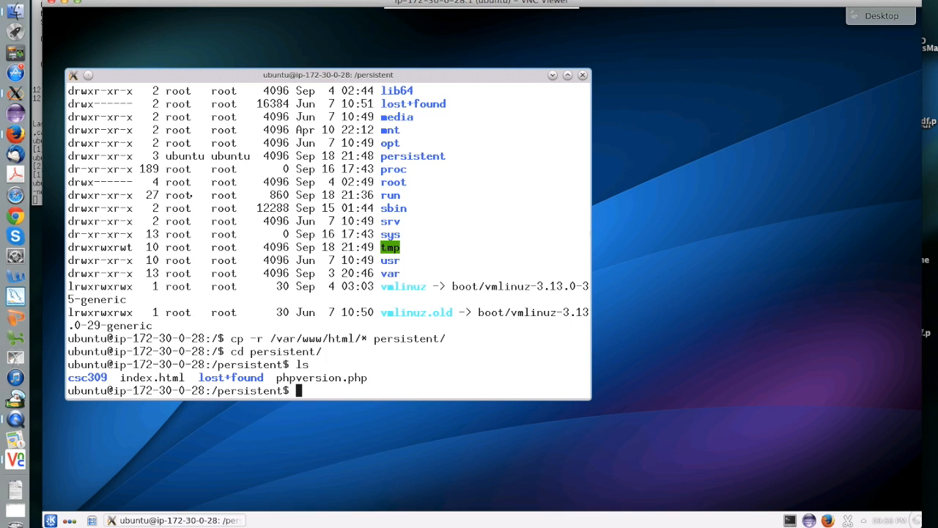
- Unmount /dev/xvdf with sudo umount, then list /persistent to confirm it is empty
text(cd)
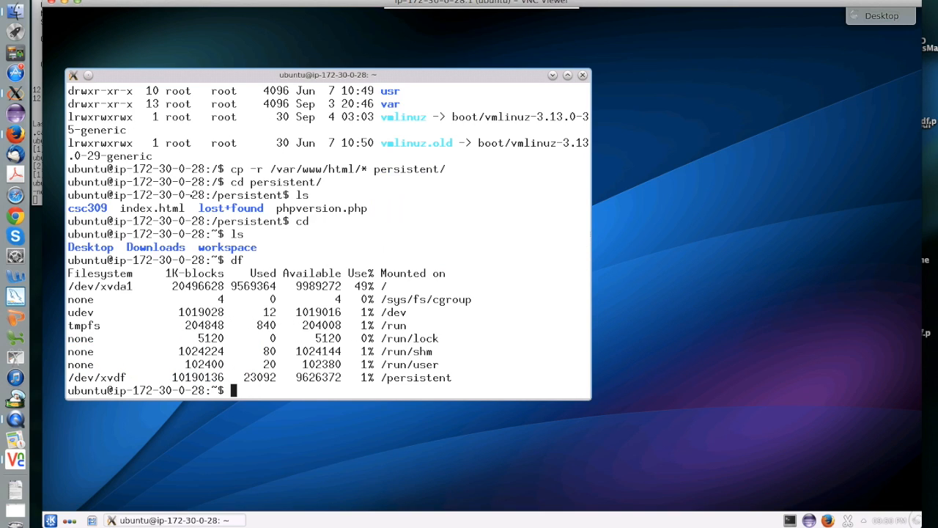
text(sudo)
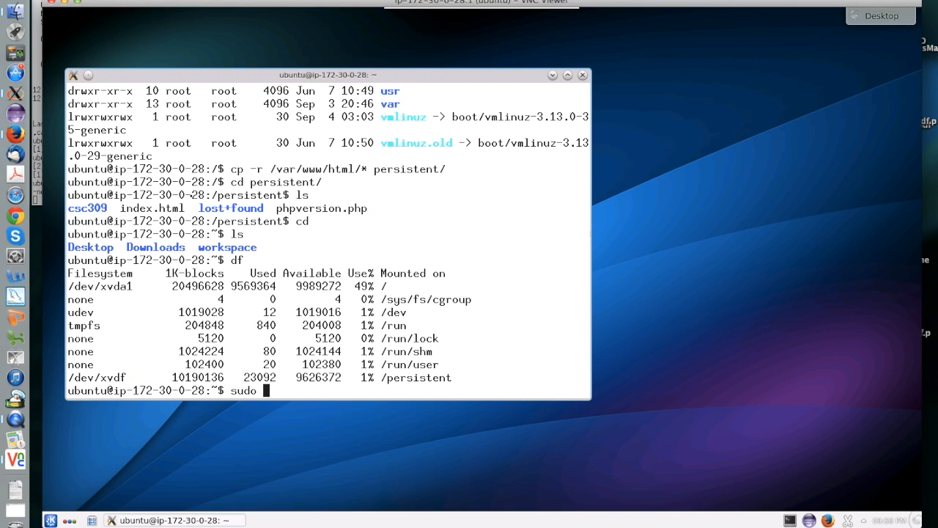
text(umount)
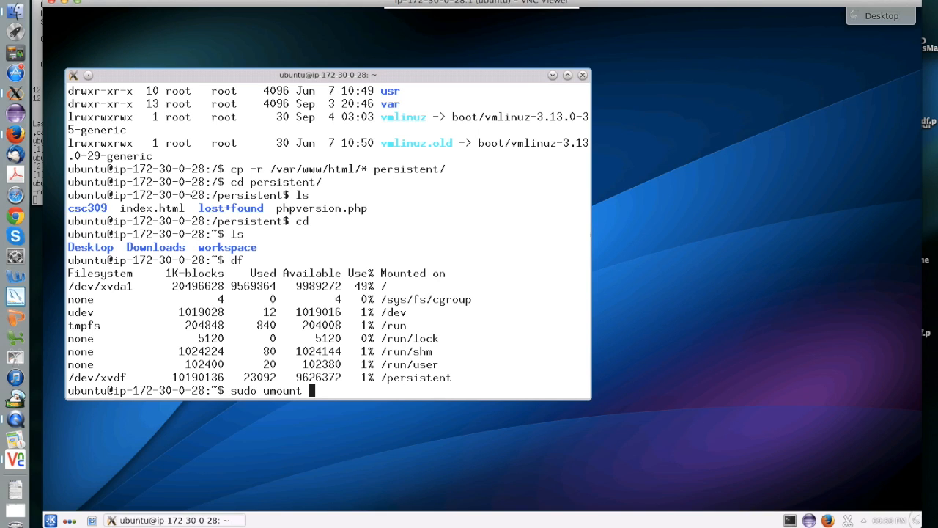
text(/dev/xvdf)
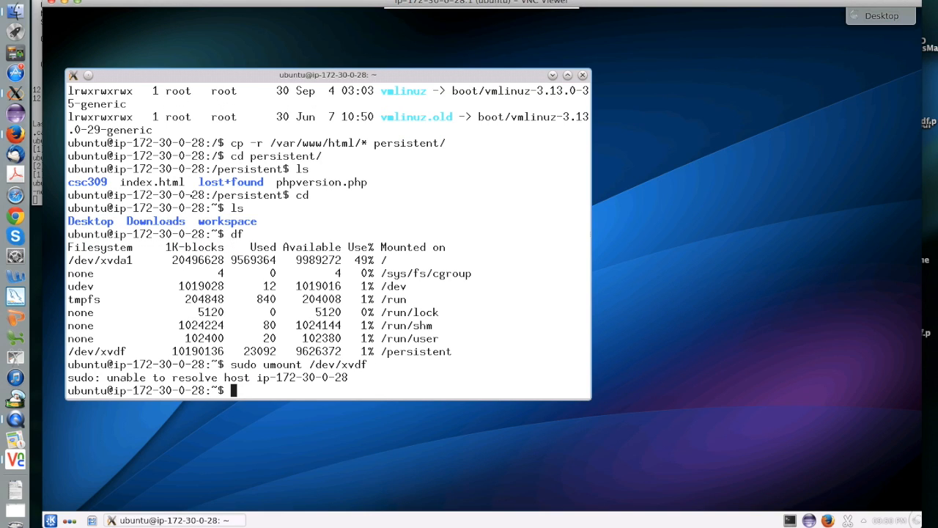
text(cd /persistent/)
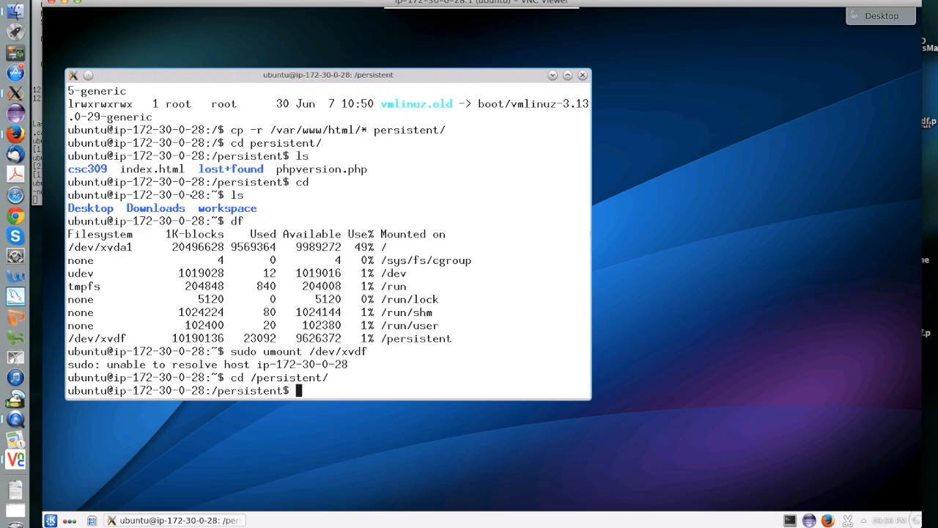
text(ls)
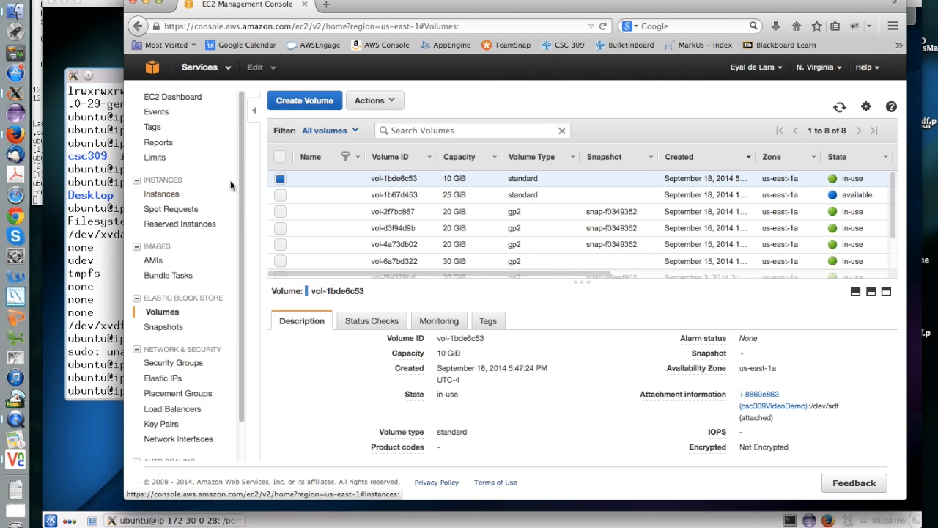
mouse_move(403, 179)
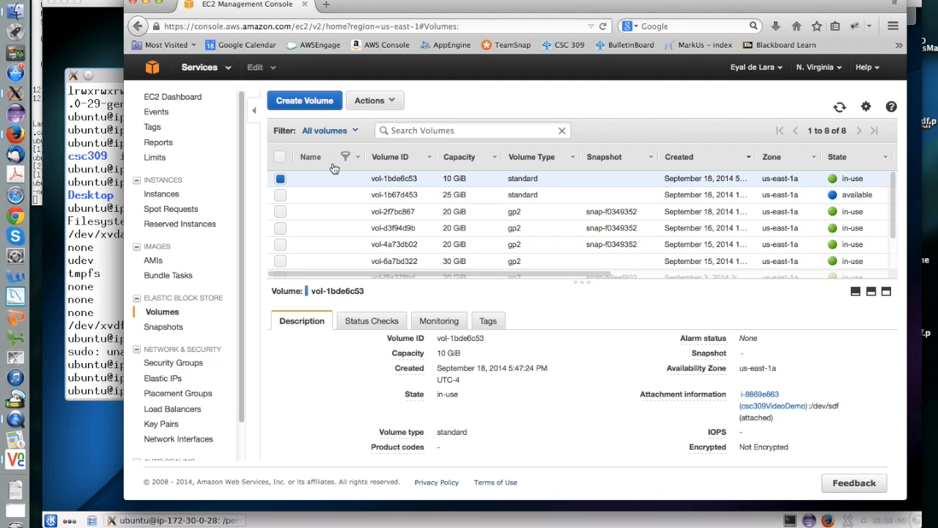
- Detach the 10 GiB volume vol-1bde6c53 from the instance via Actions > Detach Volume
click(375, 100)
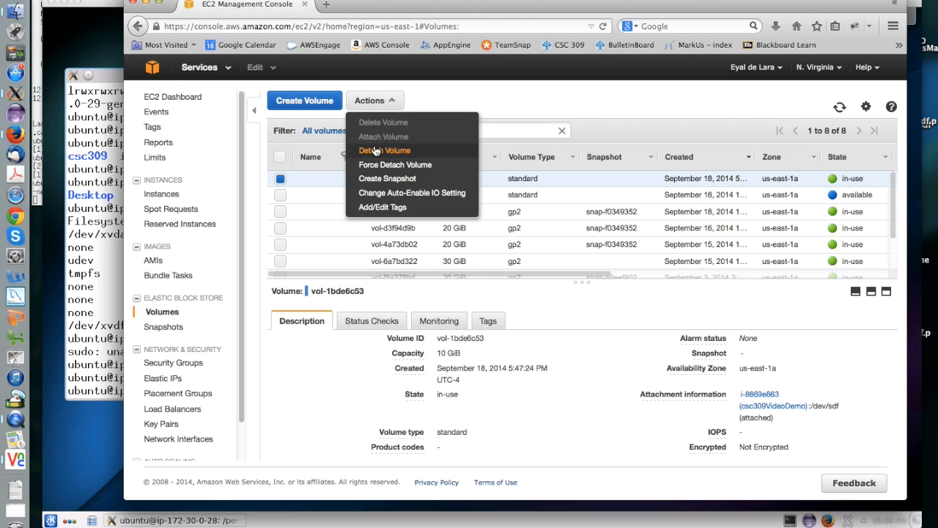
click(384, 150)
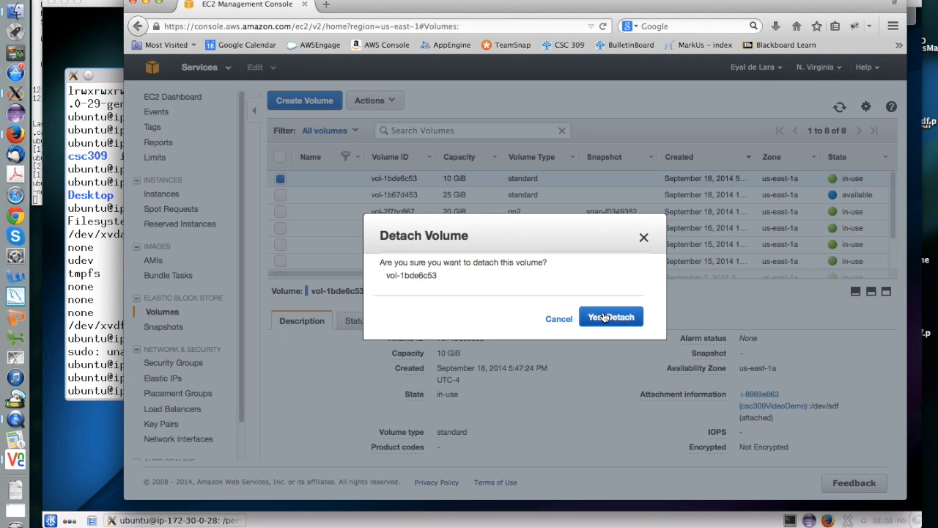
click(611, 317)
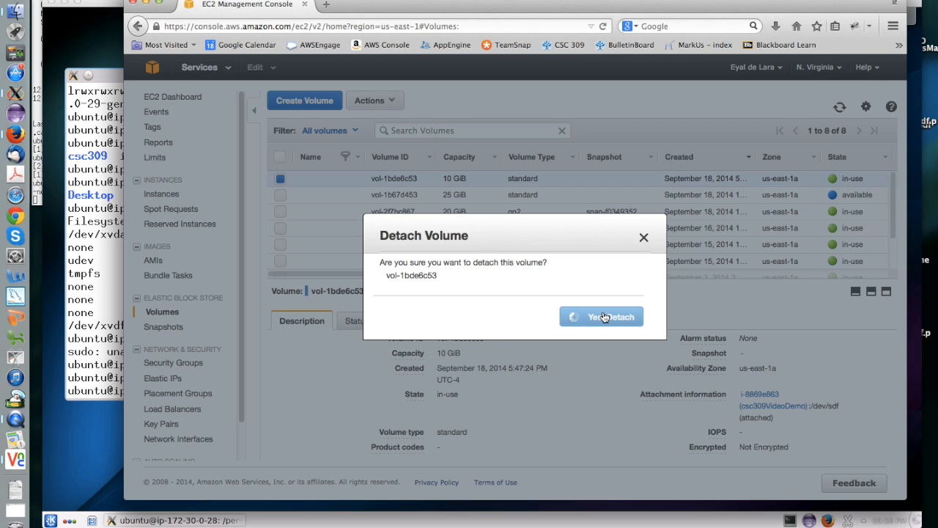
click(601, 317)
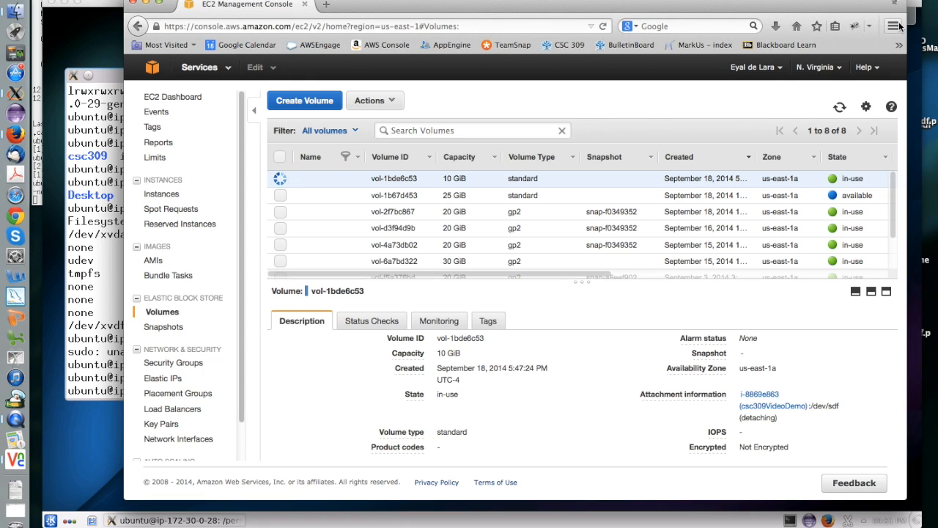
mouse_move(847, 97)
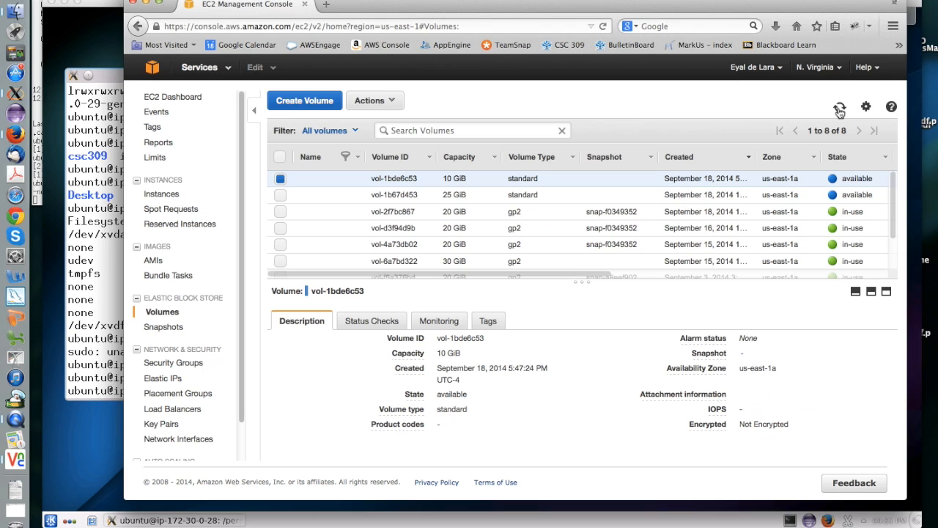
mouse_move(211, 113)
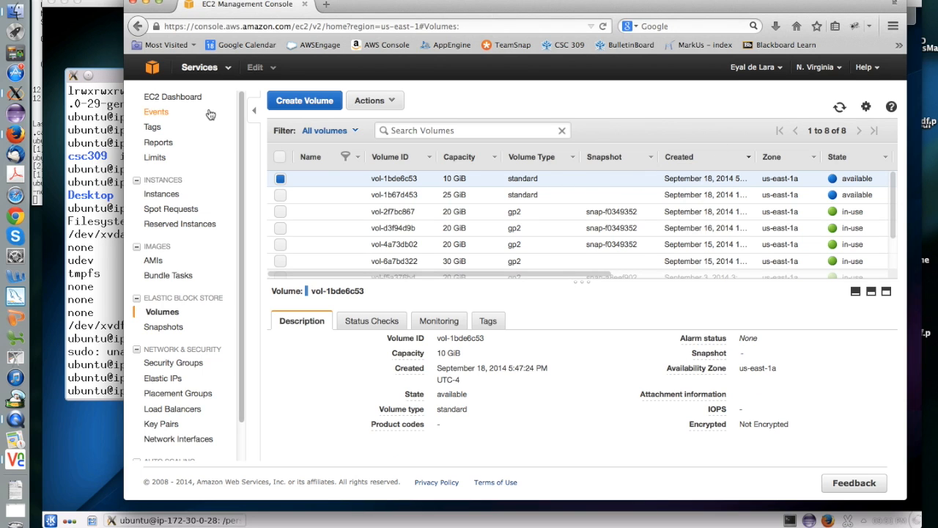
- From the EC2 Dashboard, list running instances and bring up Actions for csc309VideoDemo
click(173, 97)
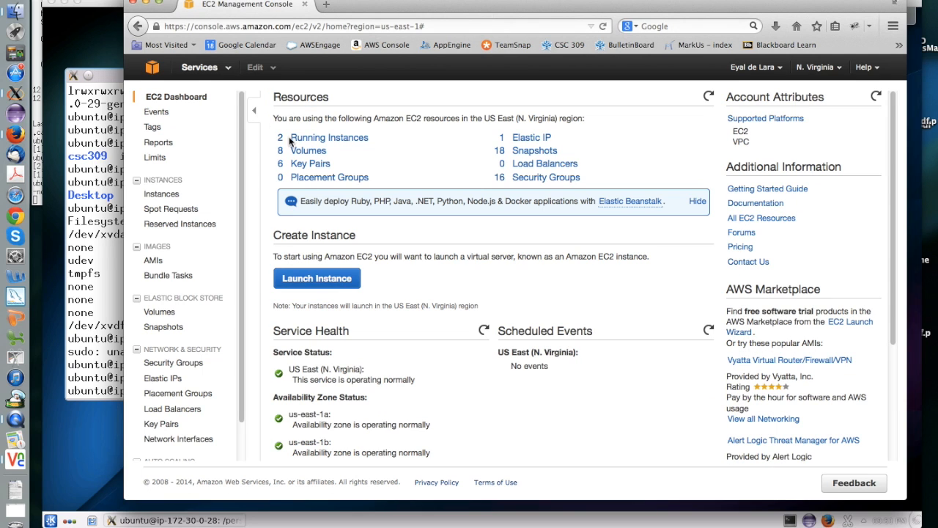
click(330, 138)
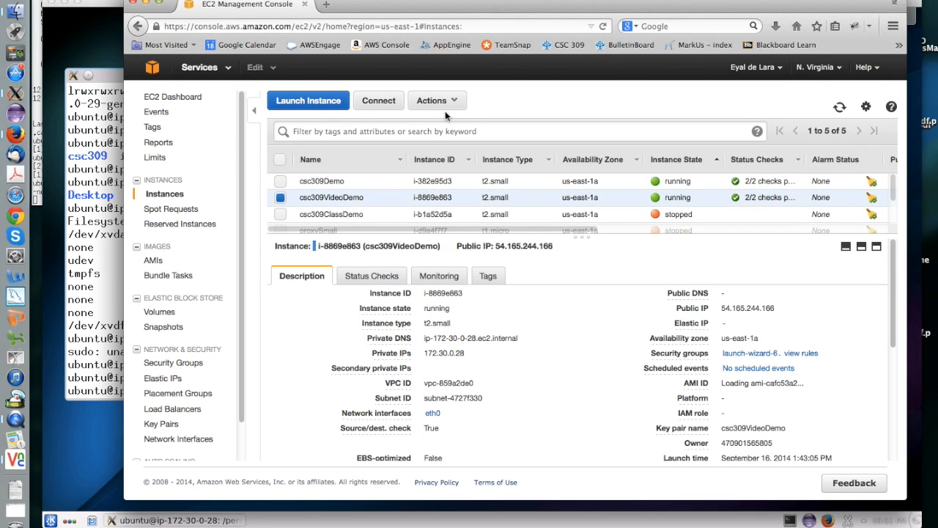
click(437, 100)
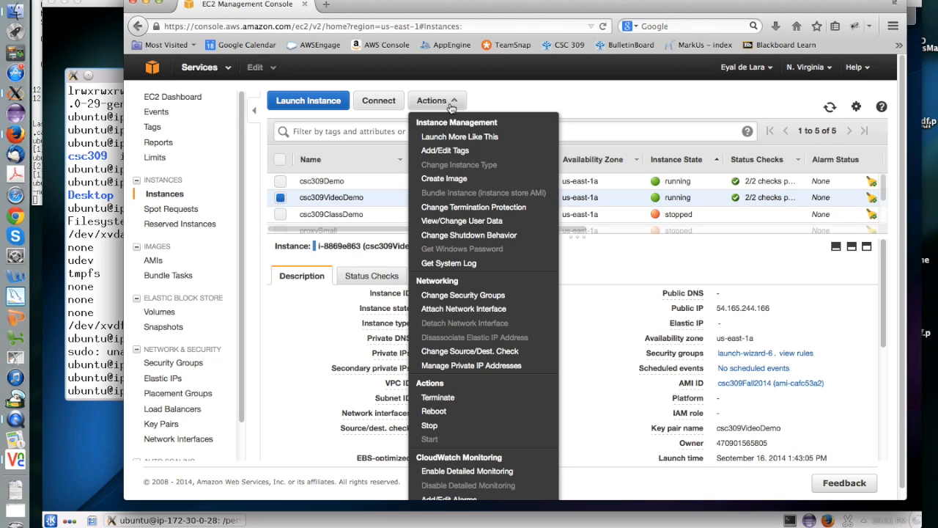
mouse_move(461, 220)
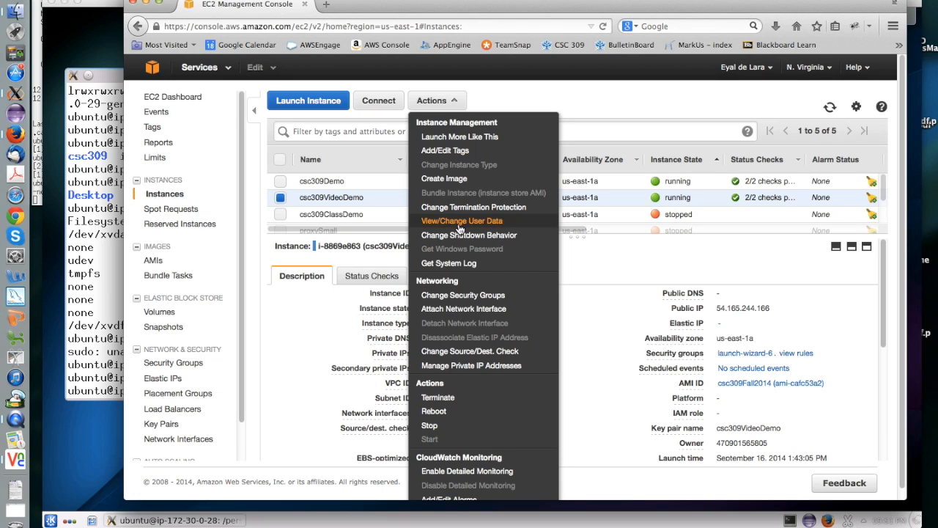
mouse_move(428, 425)
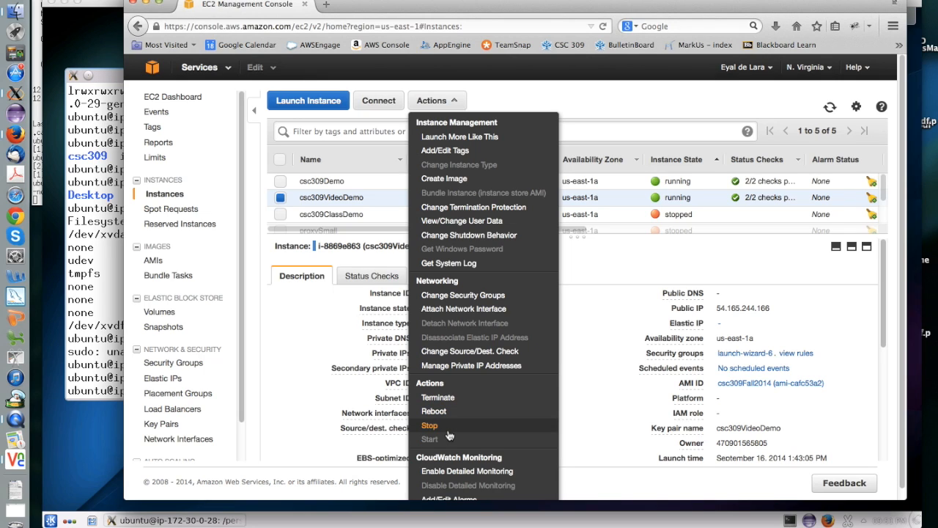
mouse_move(437, 396)
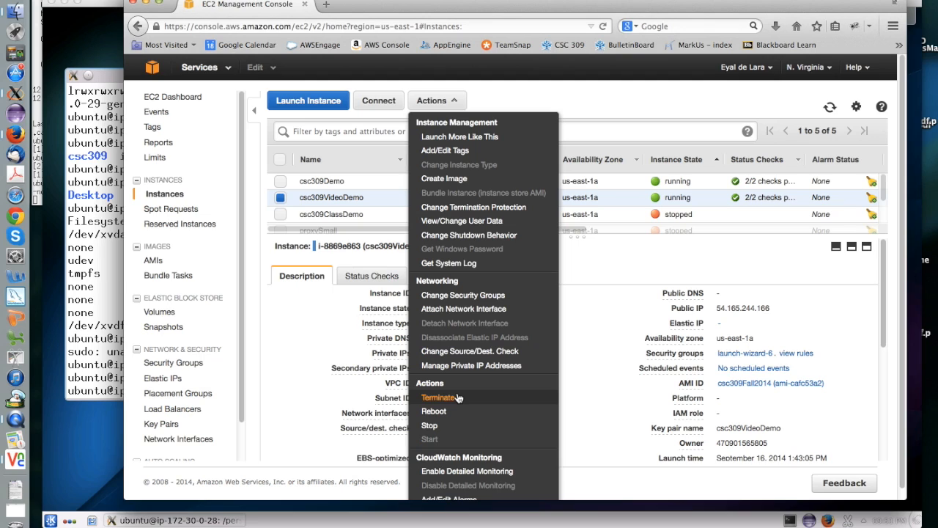
mouse_move(464, 294)
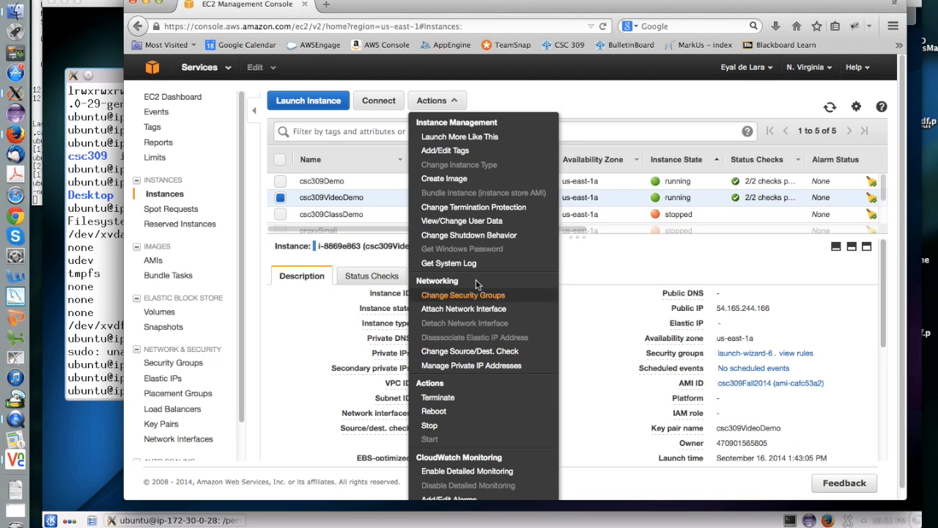
mouse_move(479, 188)
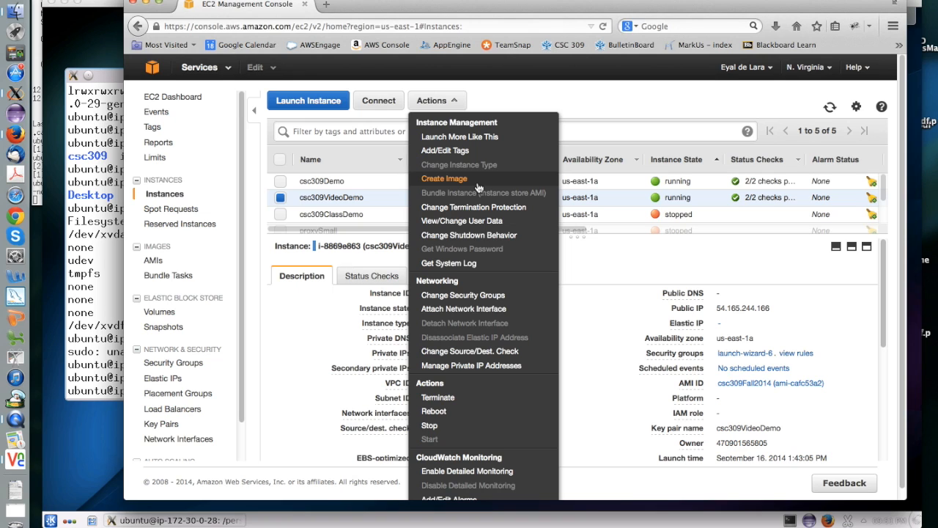
- Request an image of the instance named csc309_id_2345 with description A1
click(444, 179)
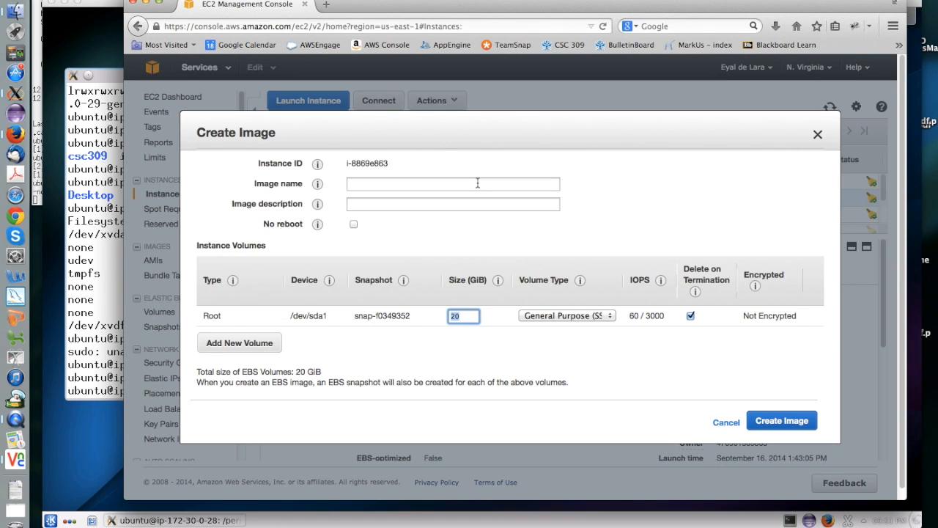
click(452, 183)
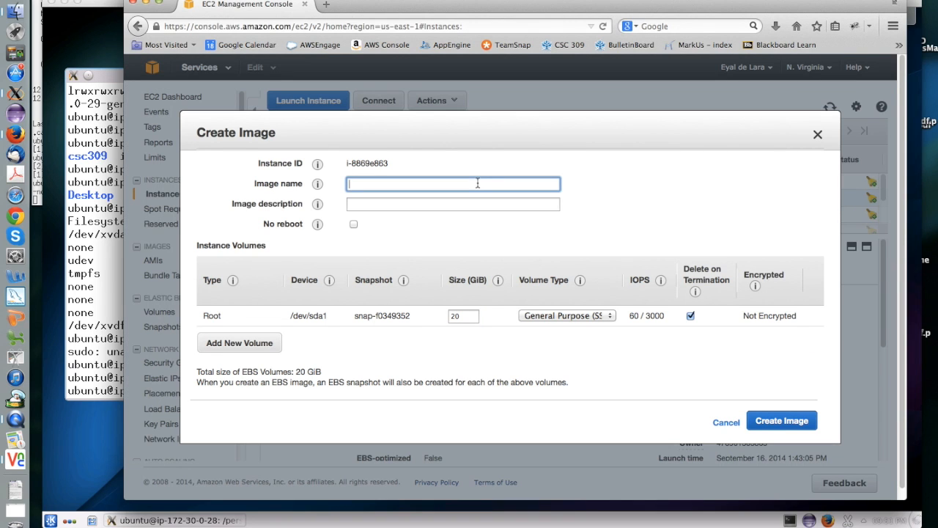
text(csc)
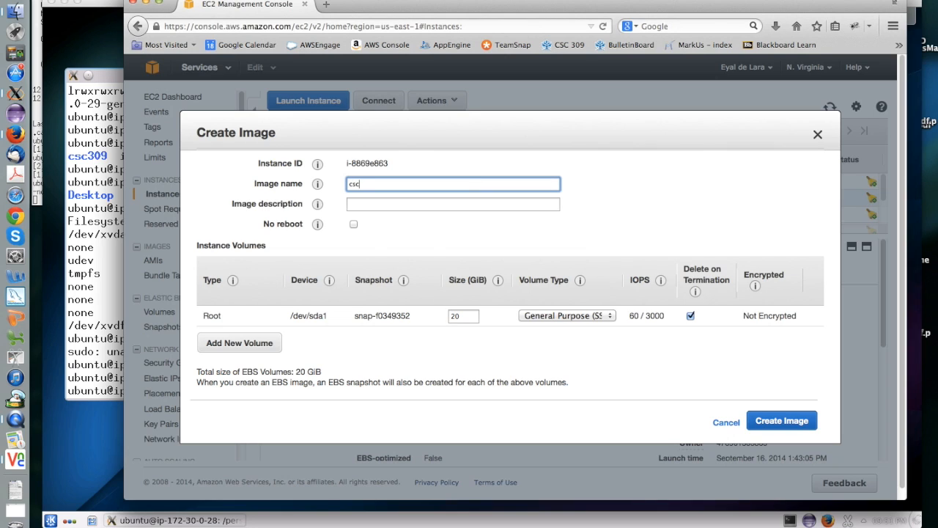
text(309_id_2345)
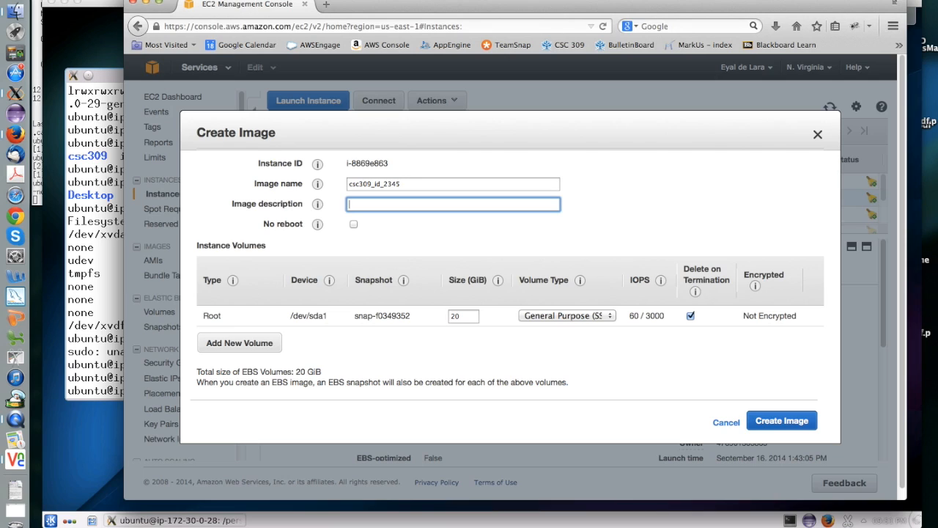
text(A1)
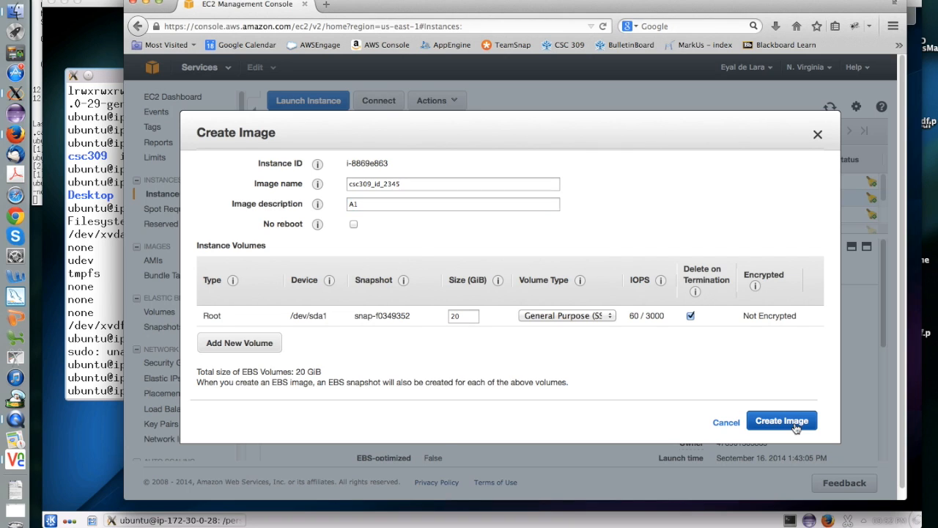
click(782, 419)
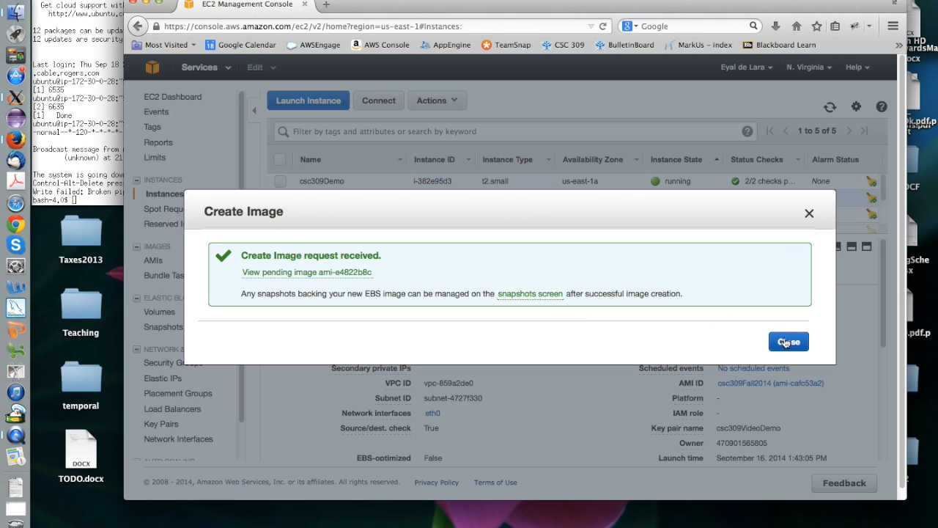
- Dismiss the confirmation and view the AMI list showing csc309_id_2345 pending
click(789, 340)
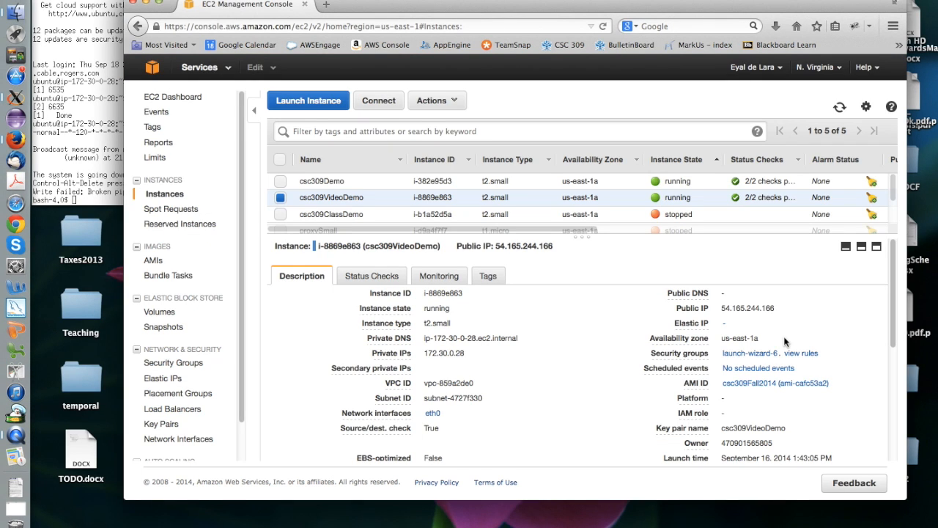
mouse_move(762, 338)
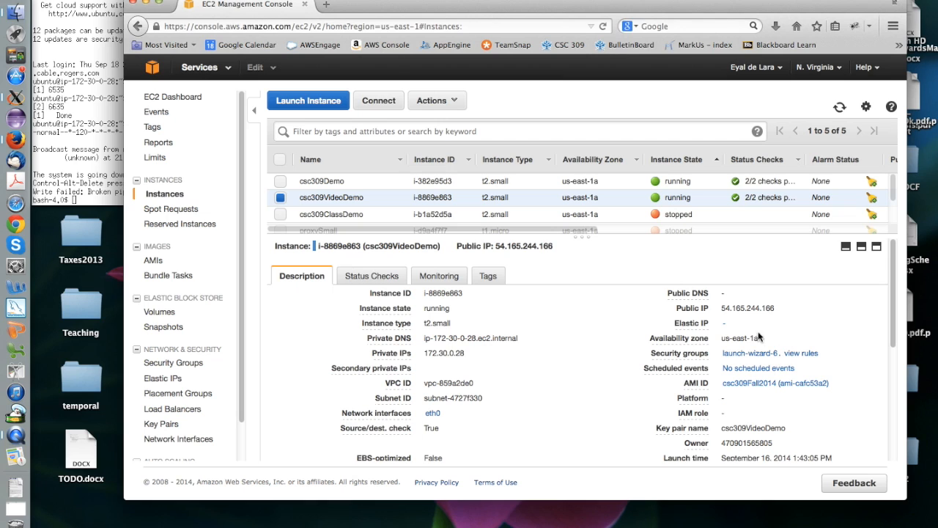
mouse_move(153, 261)
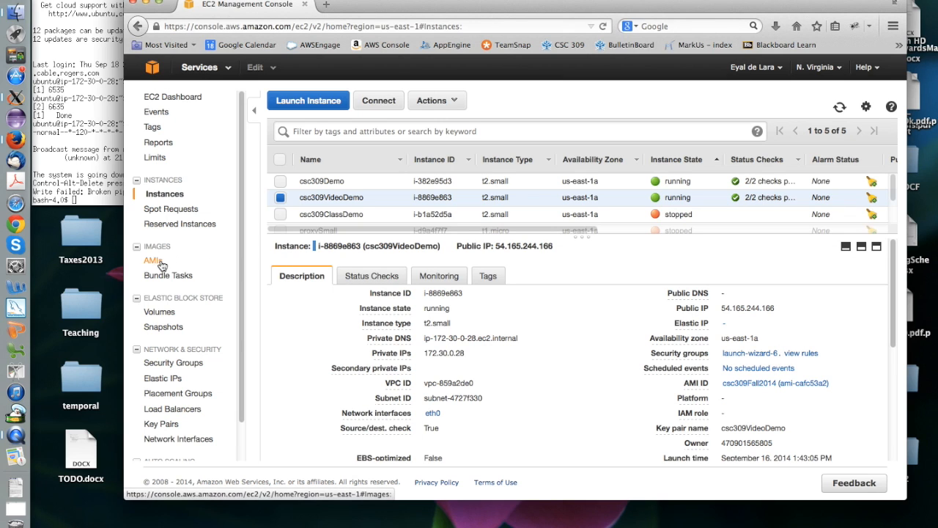
click(154, 261)
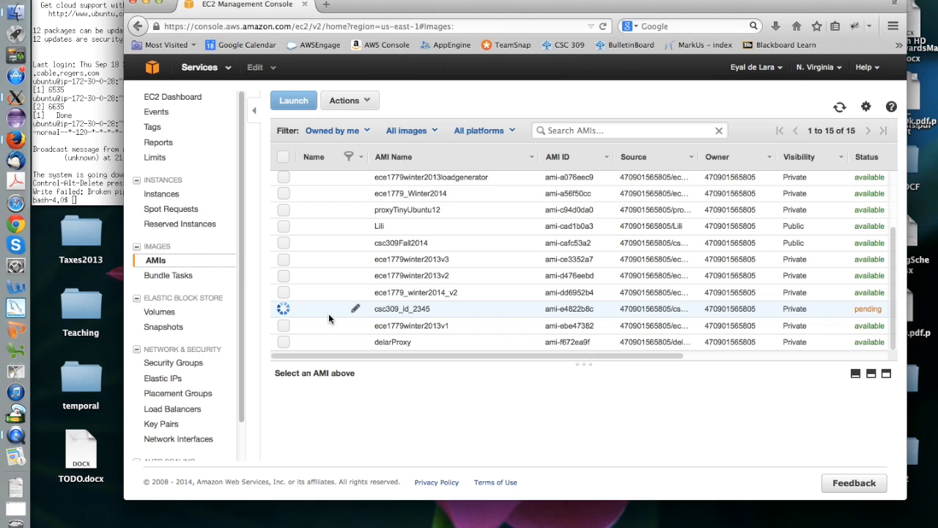
mouse_move(22, 440)
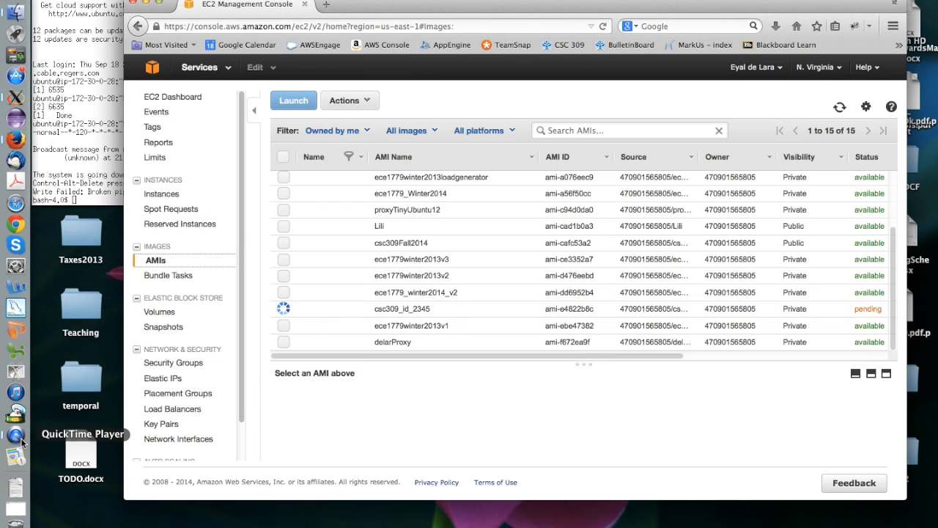